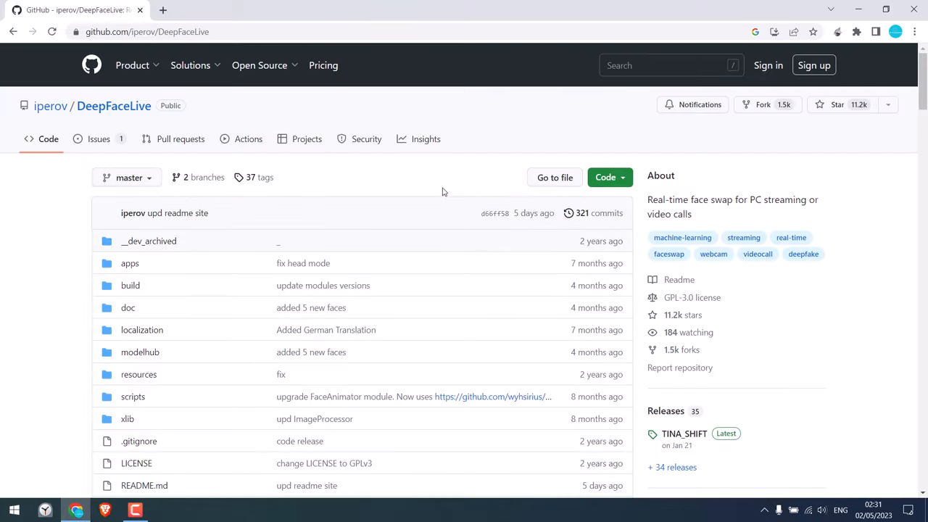
mouse_move(331, 138)
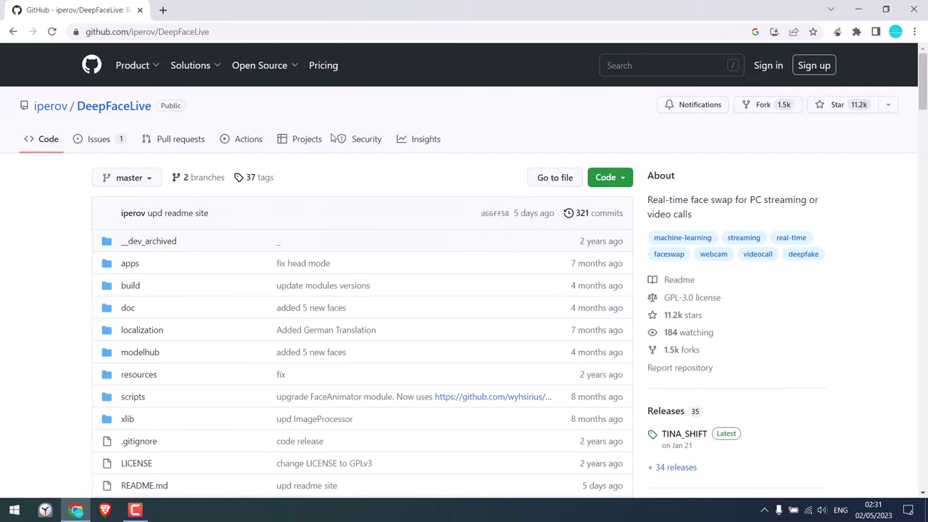
mouse_move(655, 204)
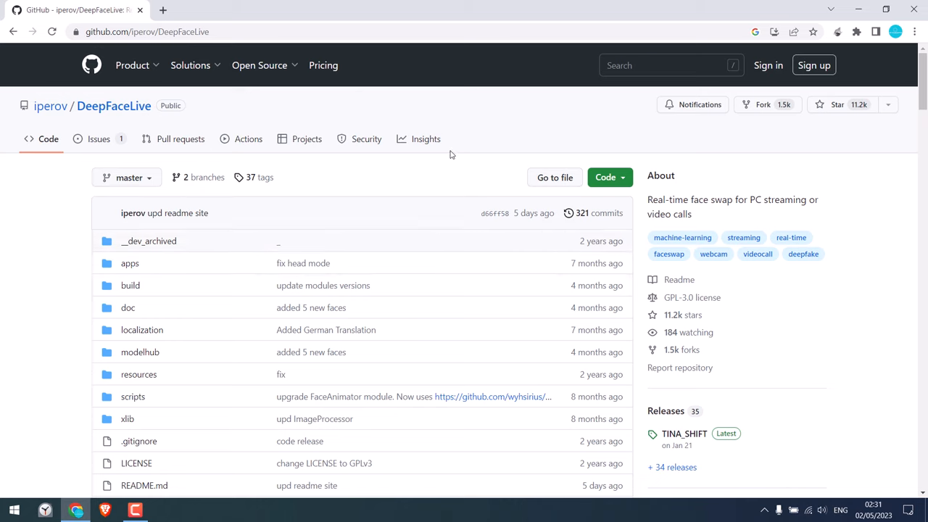
Review the requirements section and highlight the words 'graphics card'.
scroll("down", 3)
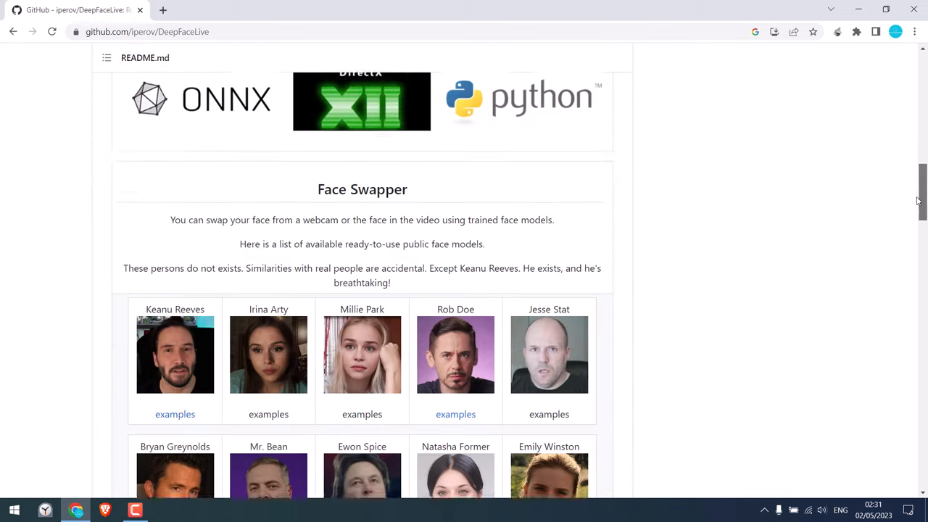
scroll("down", 3)
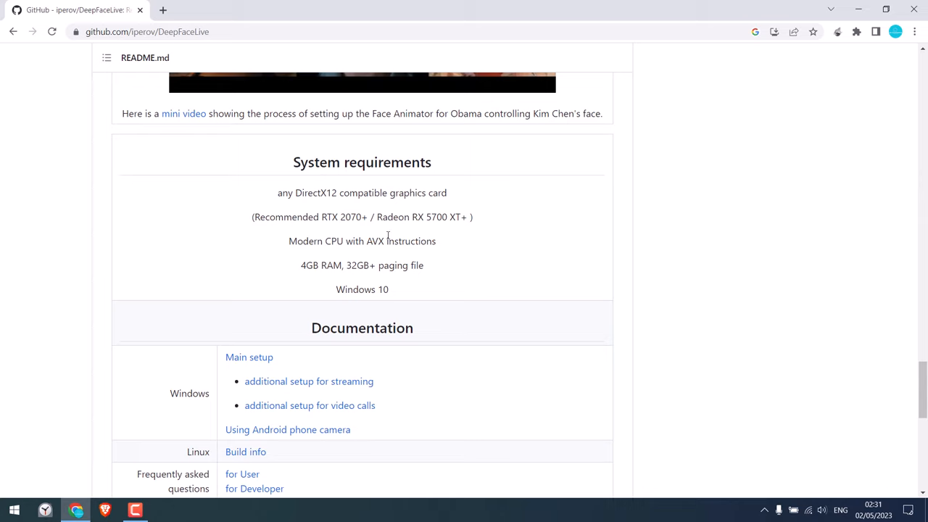
double_click(417, 192)
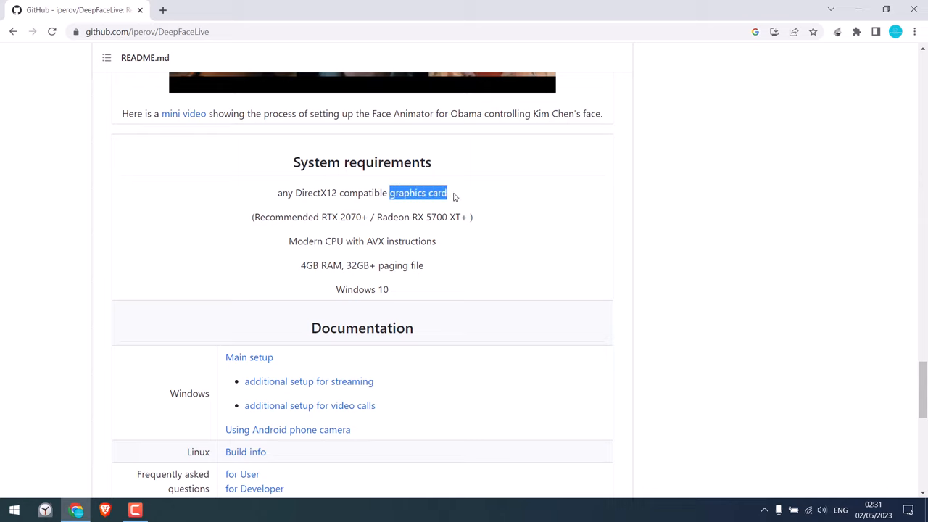
mouse_move(357, 258)
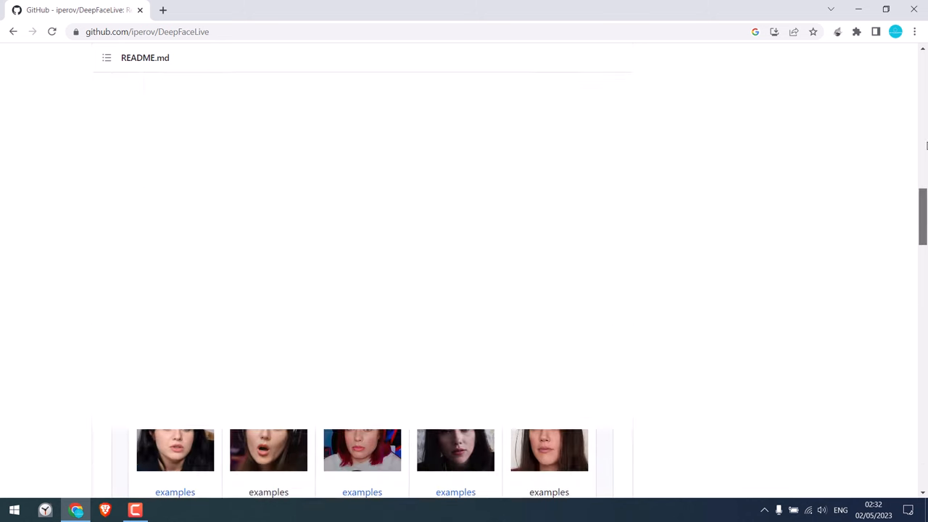
scroll("up", 3)
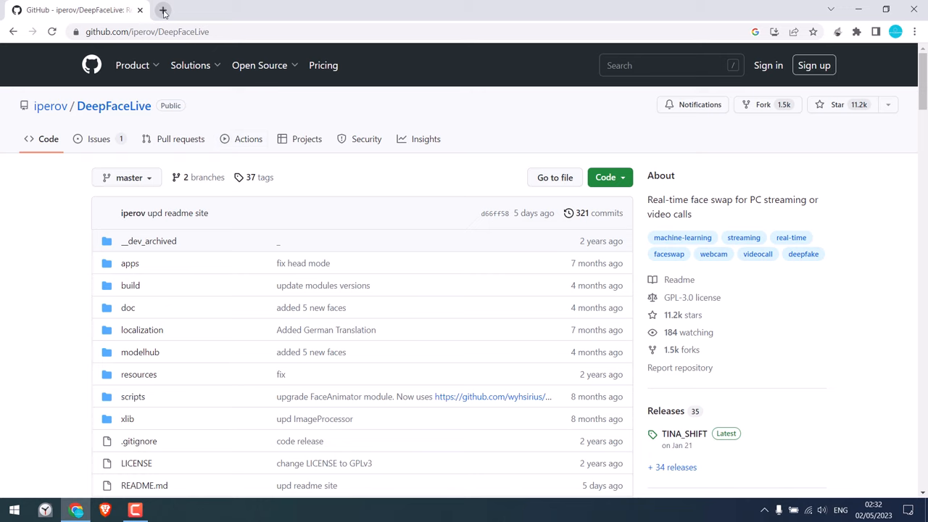
Search for Anaconda, start the Windows installer download and view the full downloads list.
left_click(163, 12)
type("anaconda")
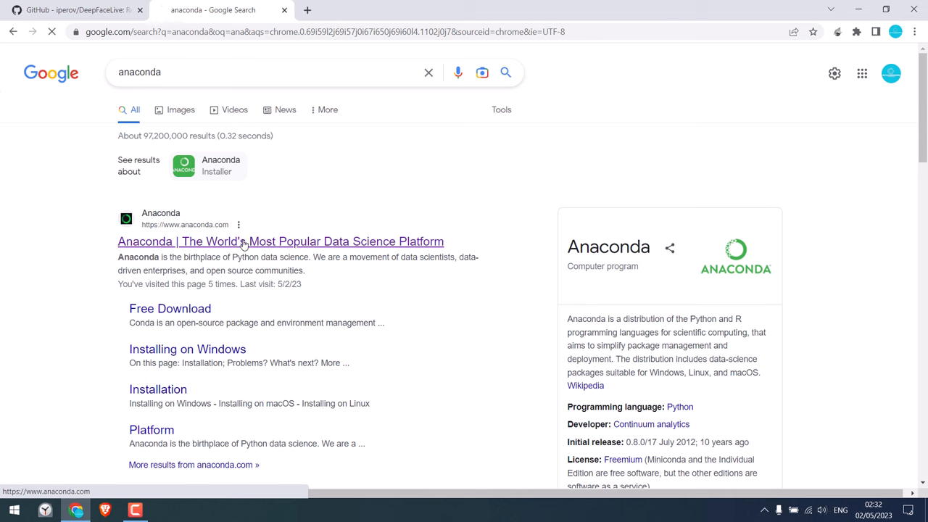
left_click(280, 241)
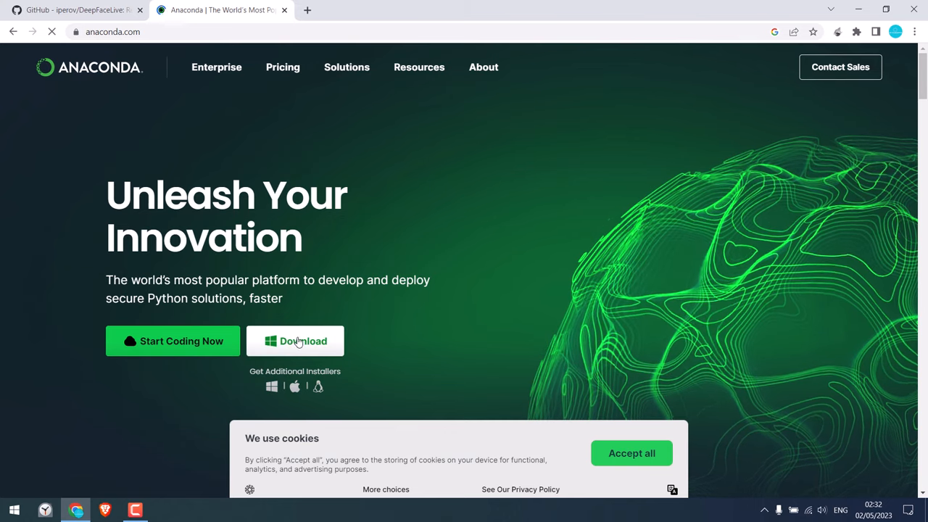
left_click(296, 341)
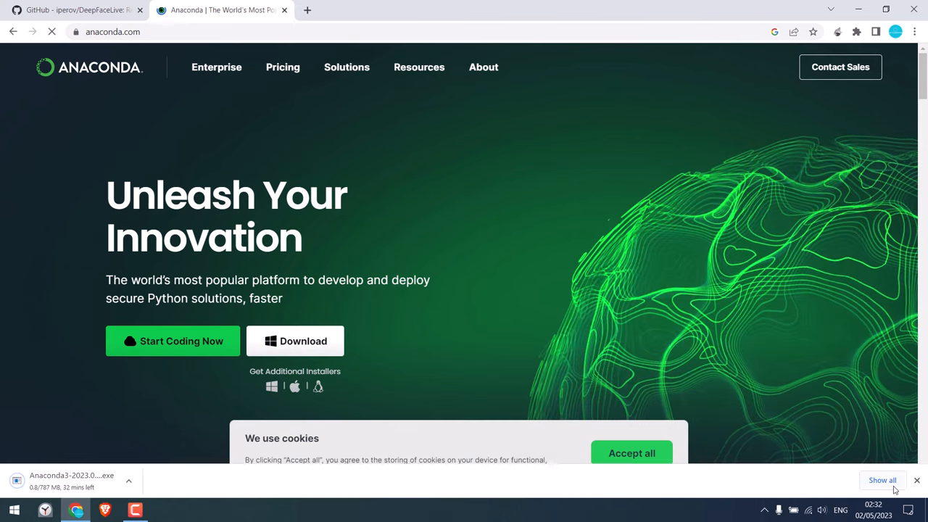
left_click(881, 480)
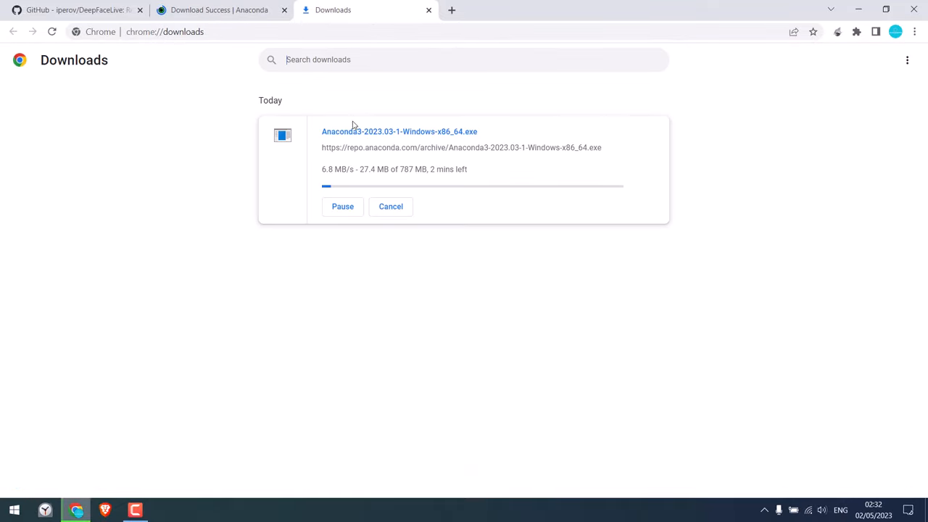
mouse_move(380, 153)
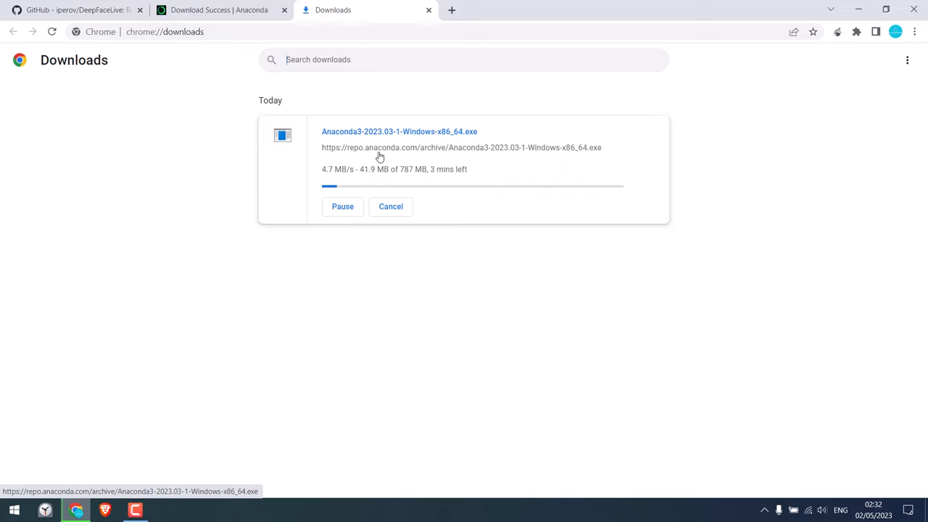
Cancel the Anaconda installer download and close the downloads and Anaconda tabs.
left_click(391, 205)
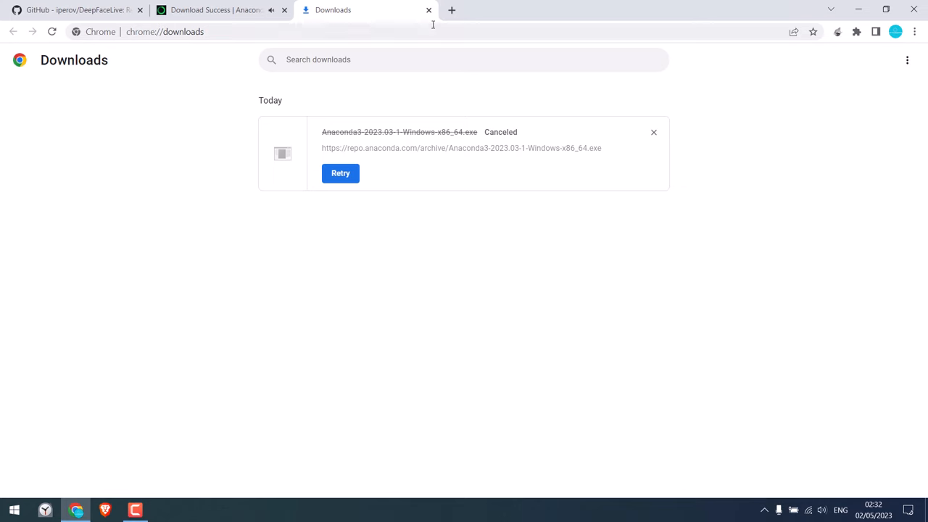
left_click(427, 9)
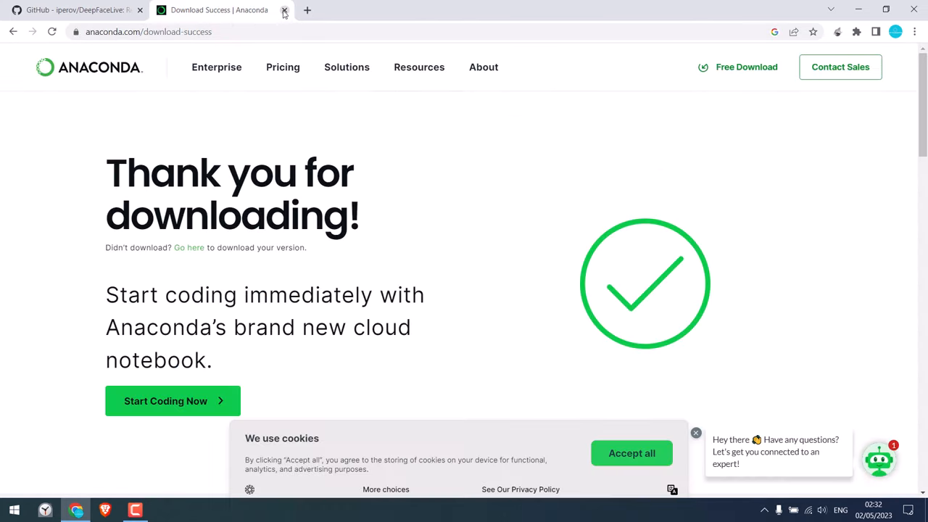
left_click(284, 10)
type("anaco")
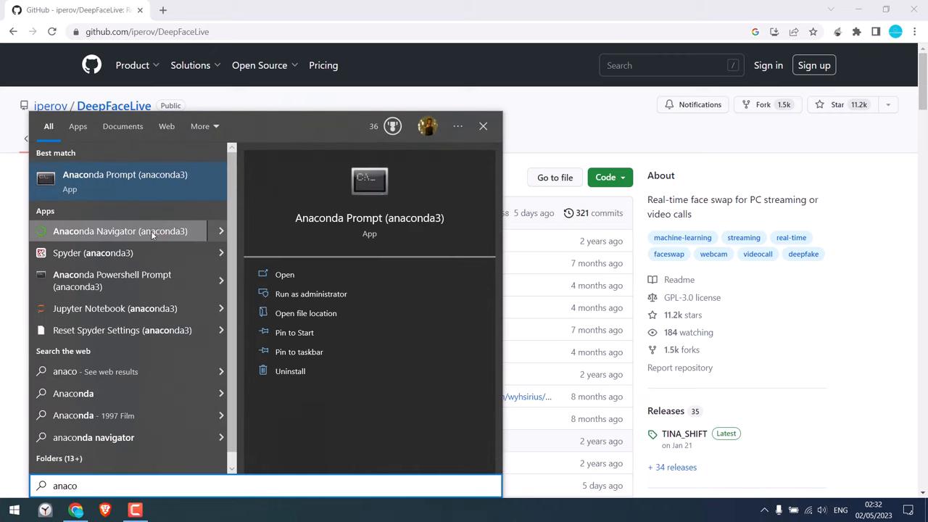
mouse_move(119, 186)
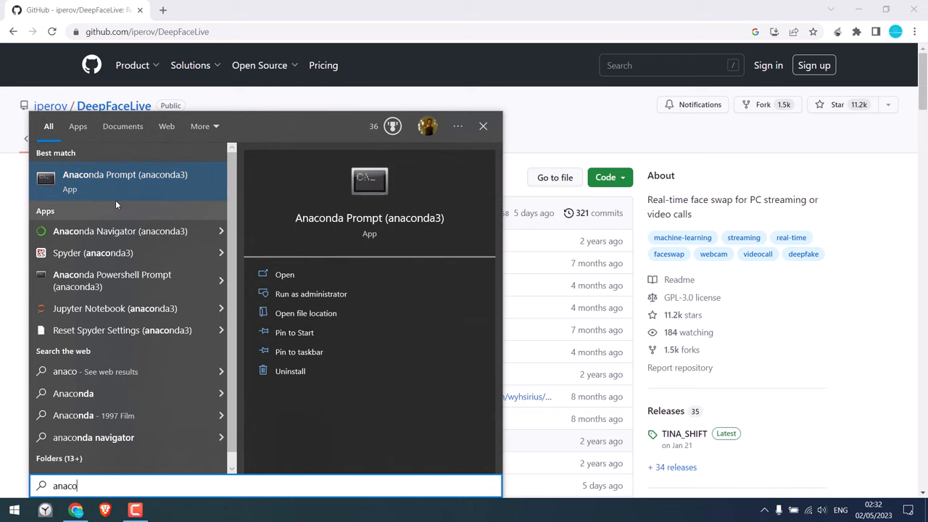
Run Anaconda Prompt (anaconda3) as administrator from the Start search results.
right_click(125, 176)
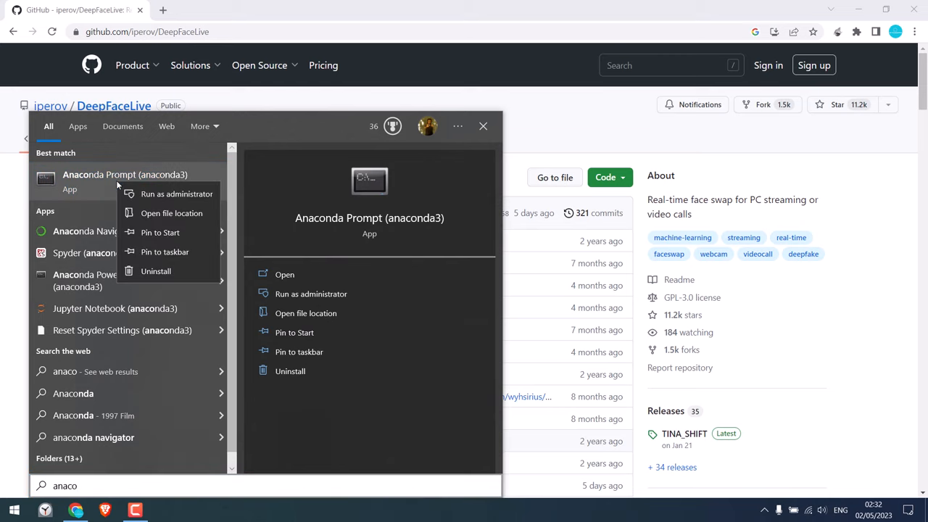
left_click(284, 273)
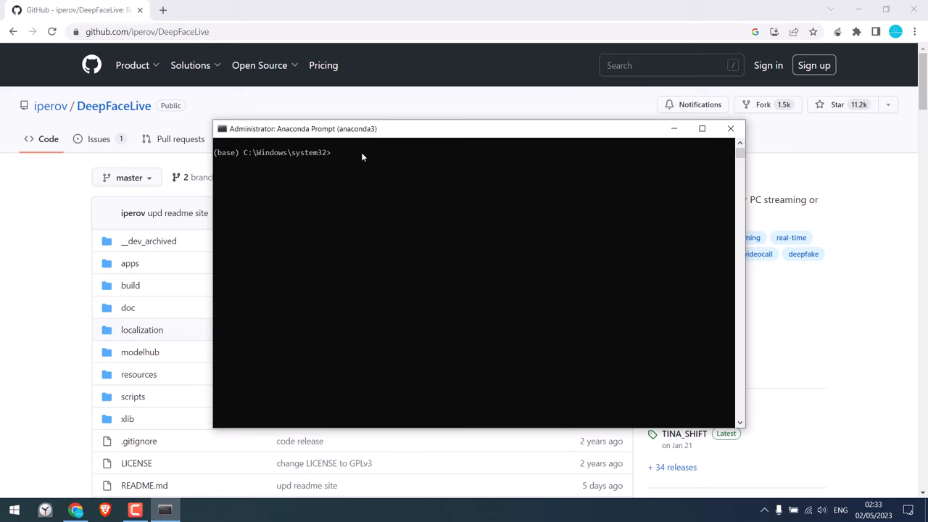
Run 'conda create --name deepfake python=3.9' to create the deepfake environment.
type("conda c")
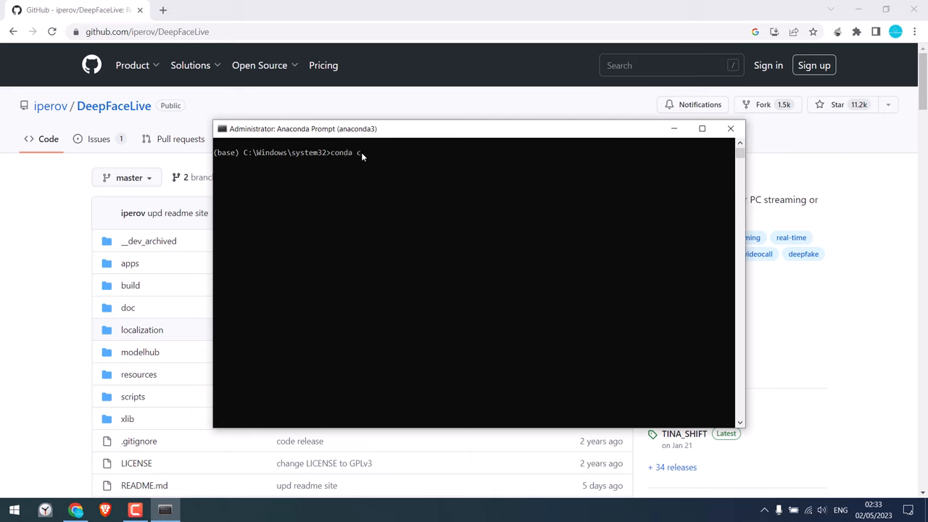
type("reate -")
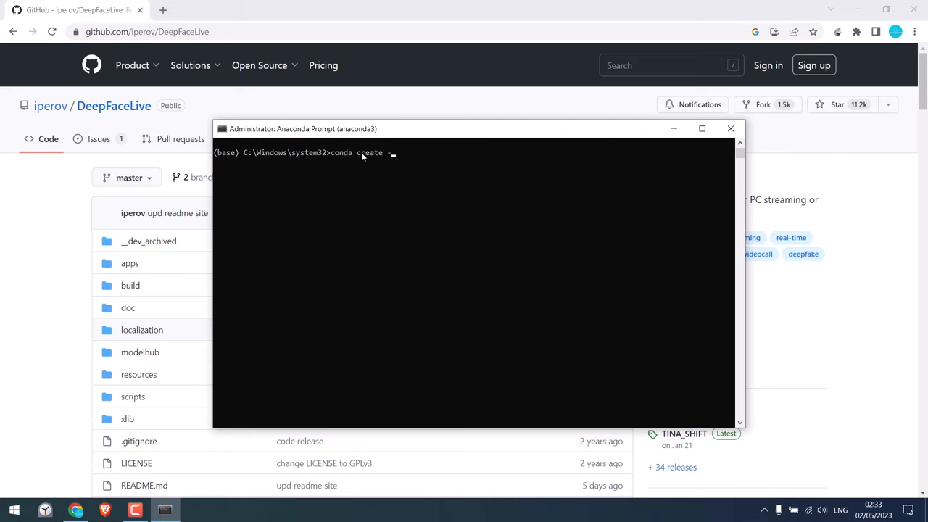
type("--name")
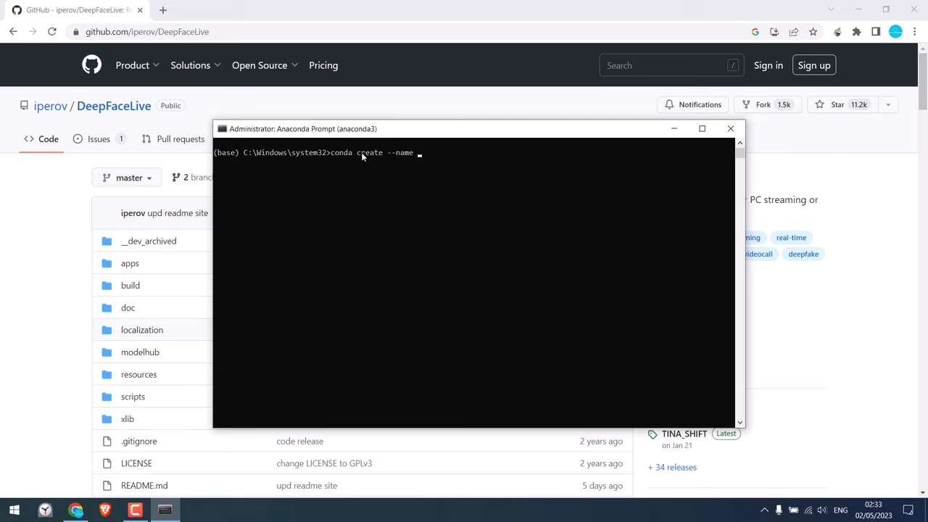
type("deepfake")
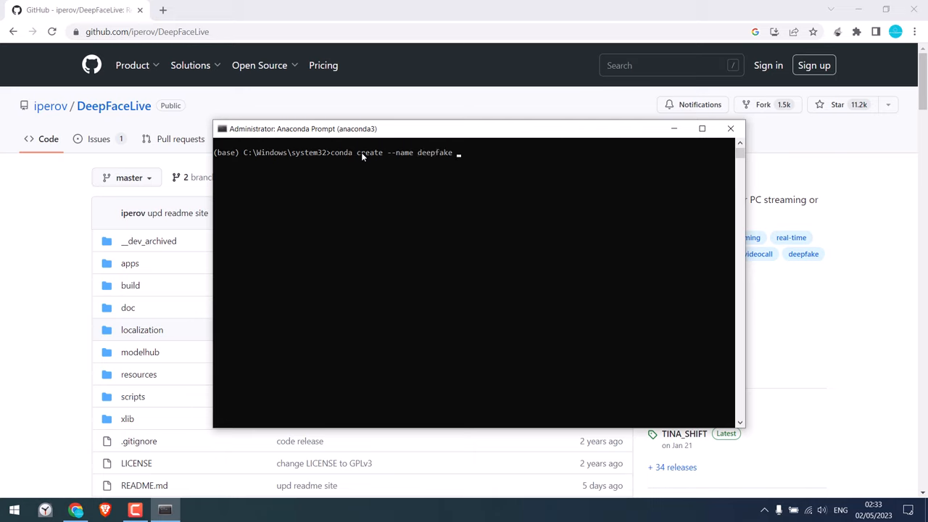
type("python=")
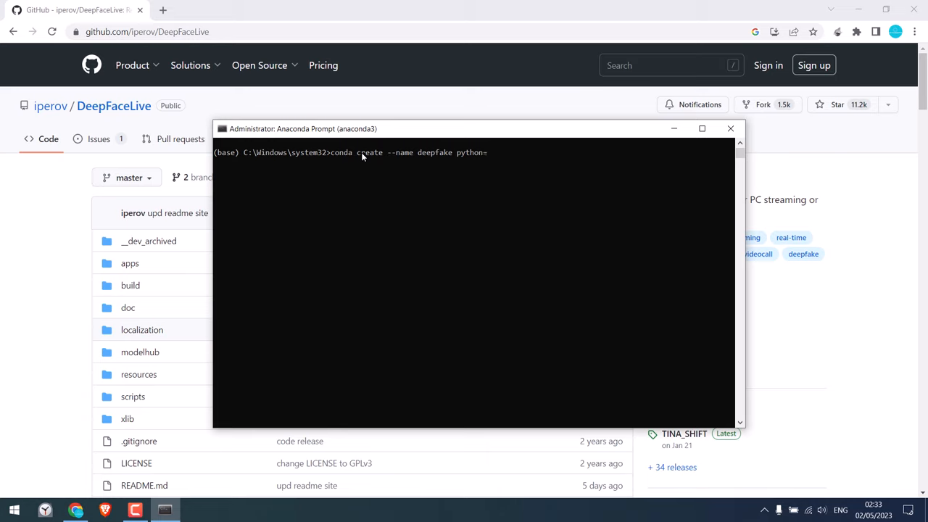
type("3.9")
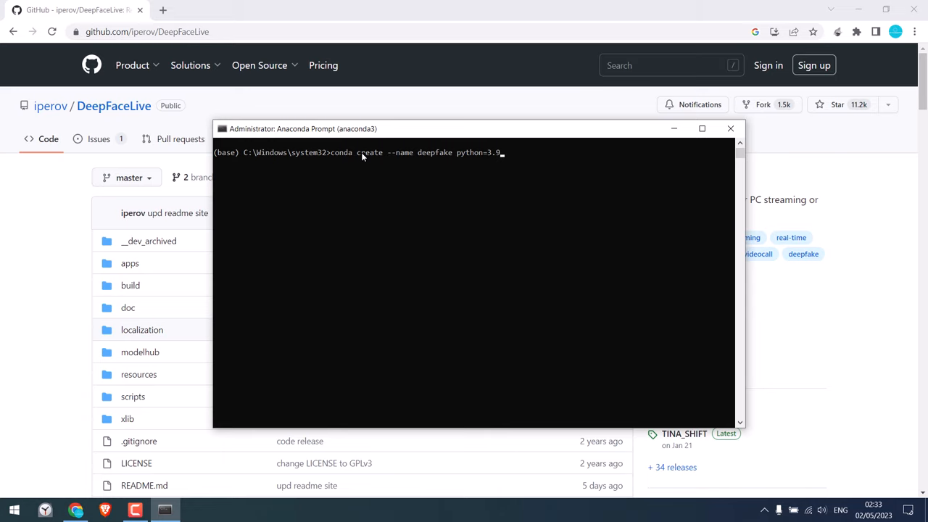
mouse_move(500, 152)
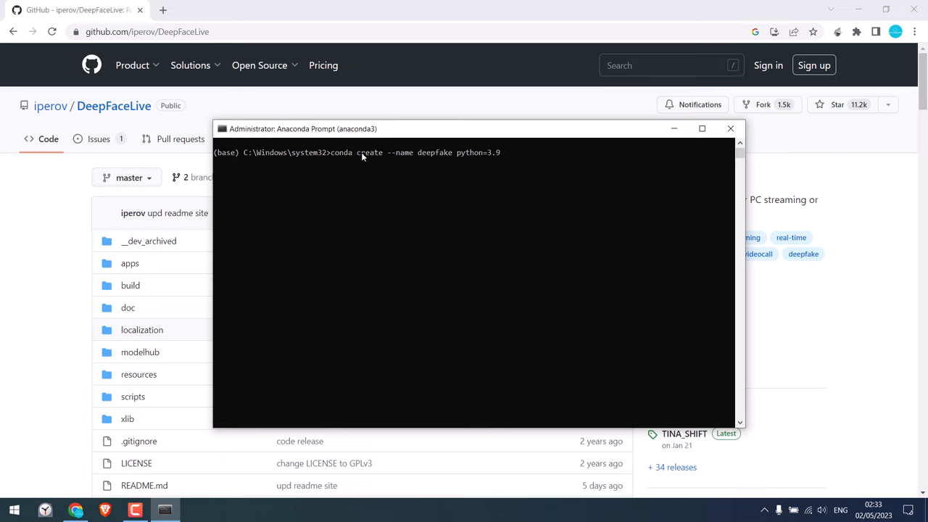
key("Return")
type("y")
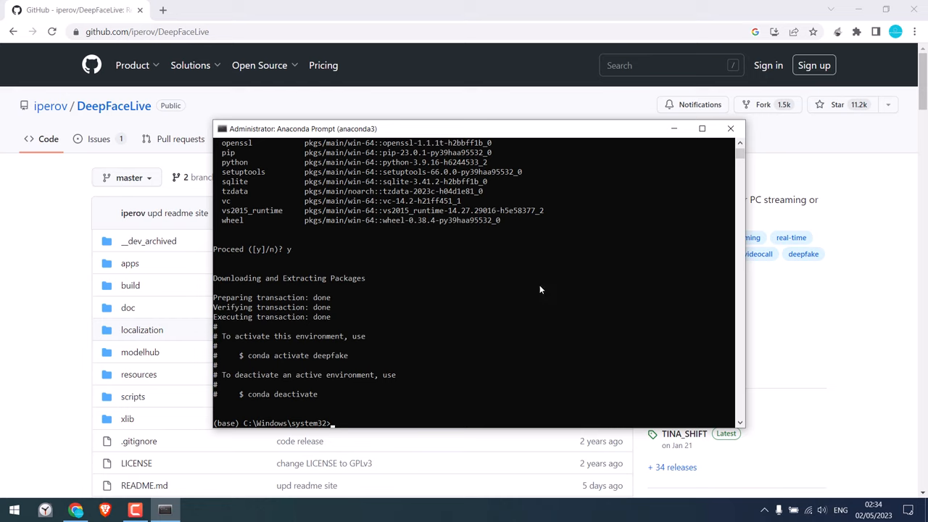
mouse_move(423, 327)
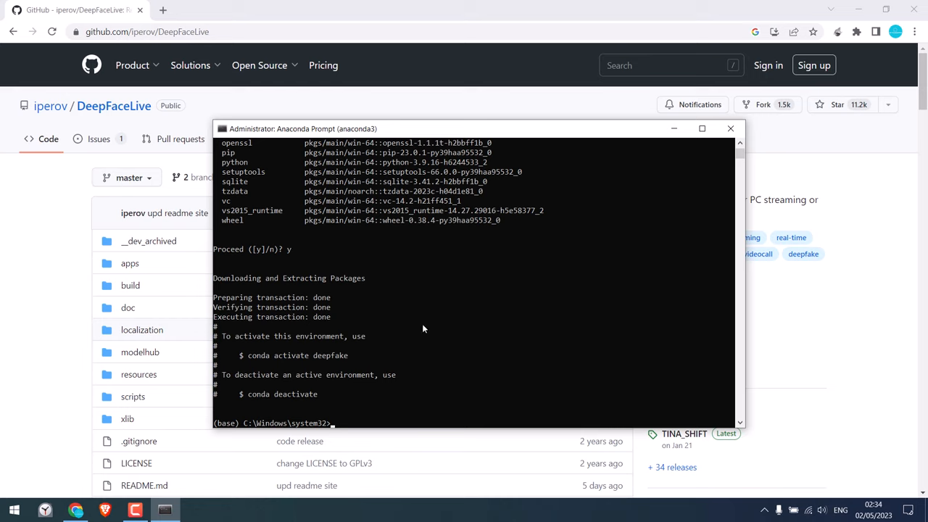
mouse_move(326, 423)
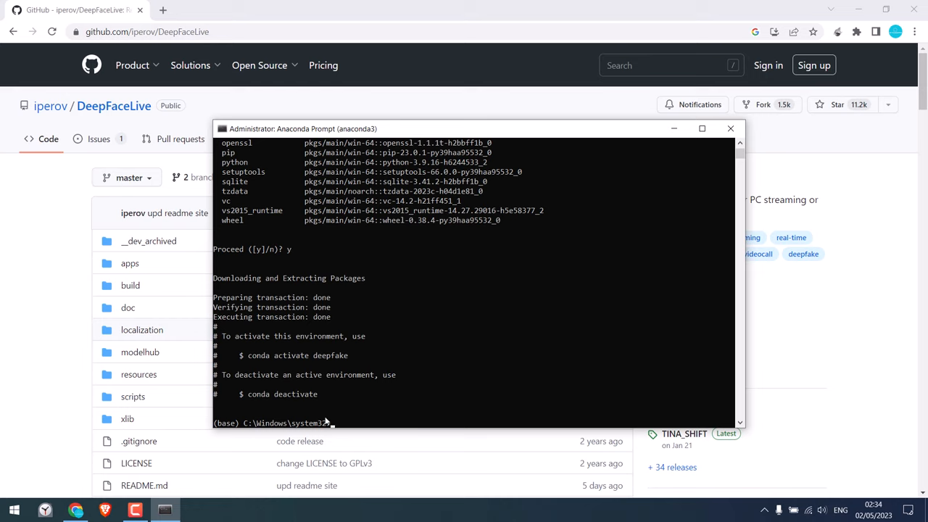
mouse_move(255, 362)
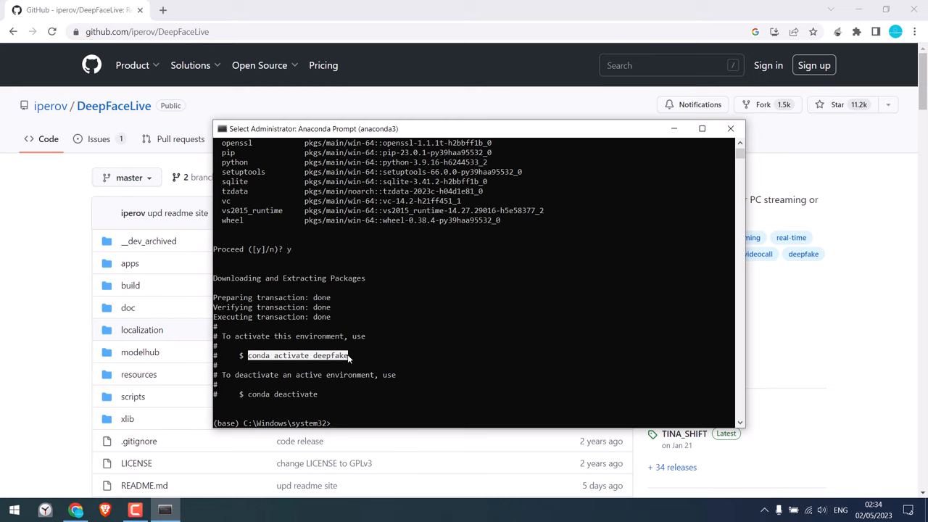
Enter 'conda activate deepfake' to switch from base to the deepfake environment.
type("conda")
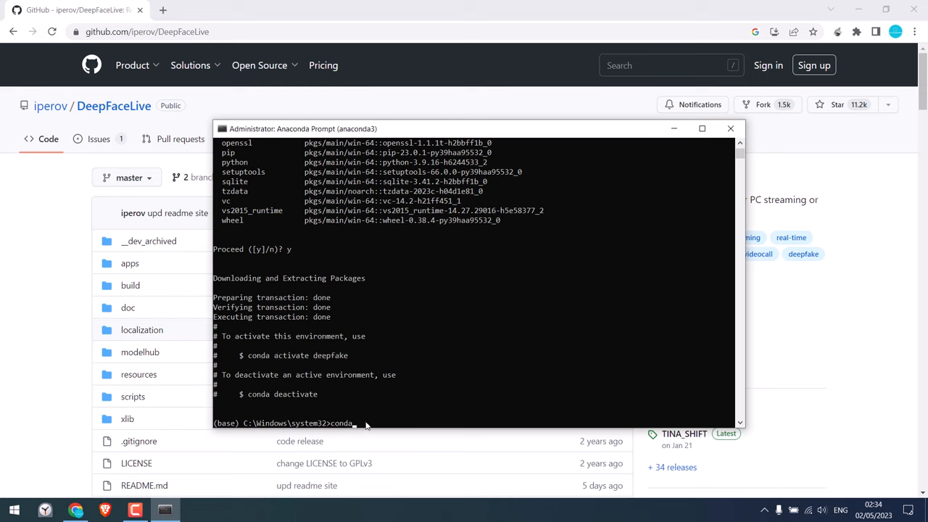
type("activate d")
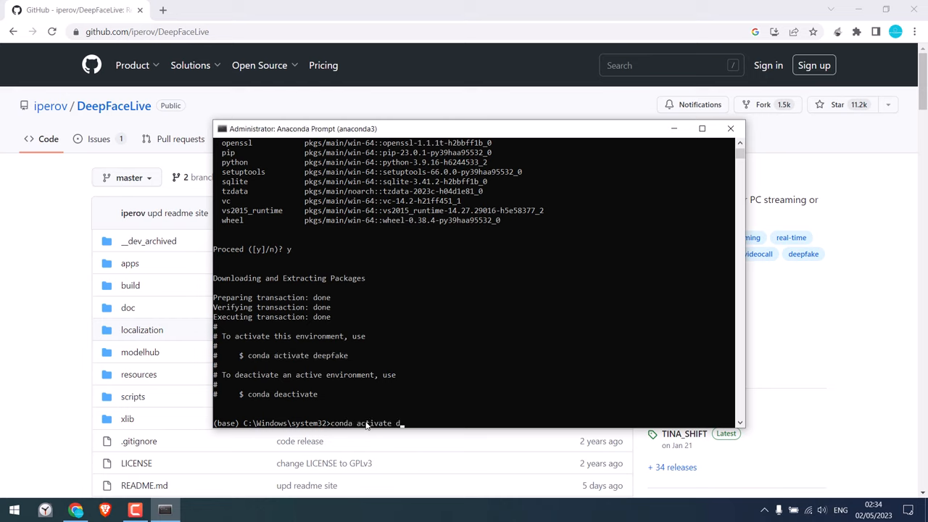
type("eepfake")
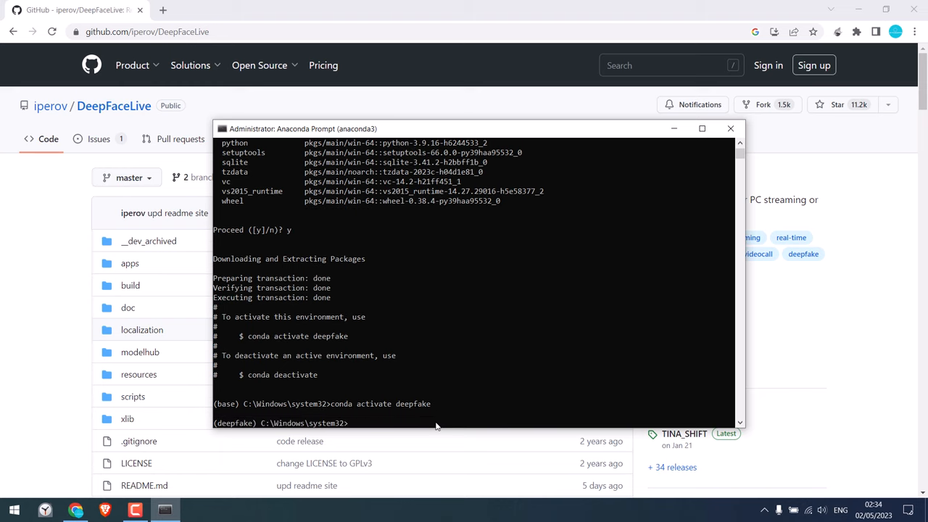
mouse_move(227, 412)
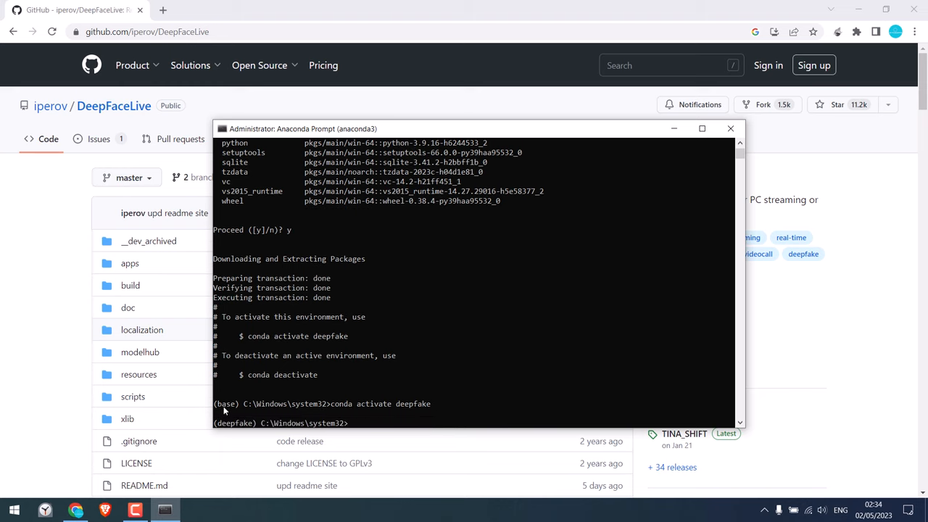
mouse_move(363, 399)
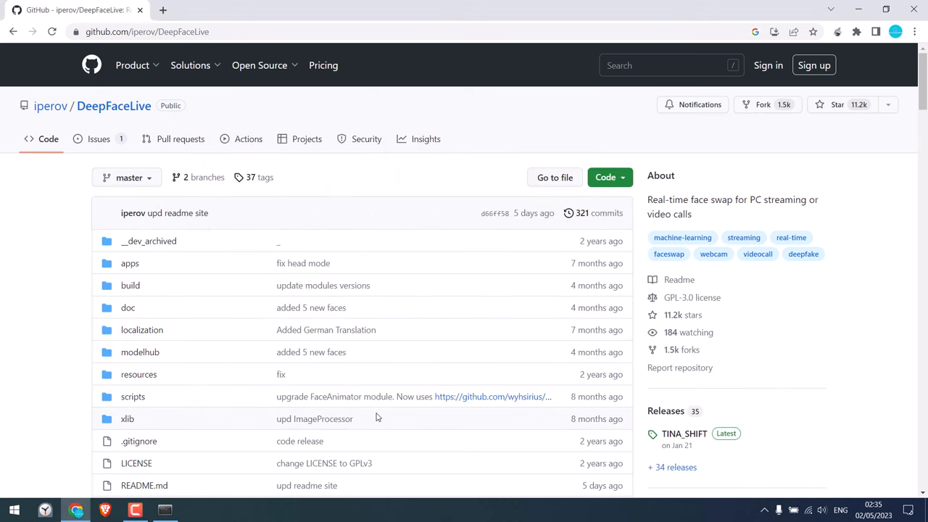
Download the DeepFaceLive repository as a ZIP from the Code menu and minimize the browser.
left_click(609, 177)
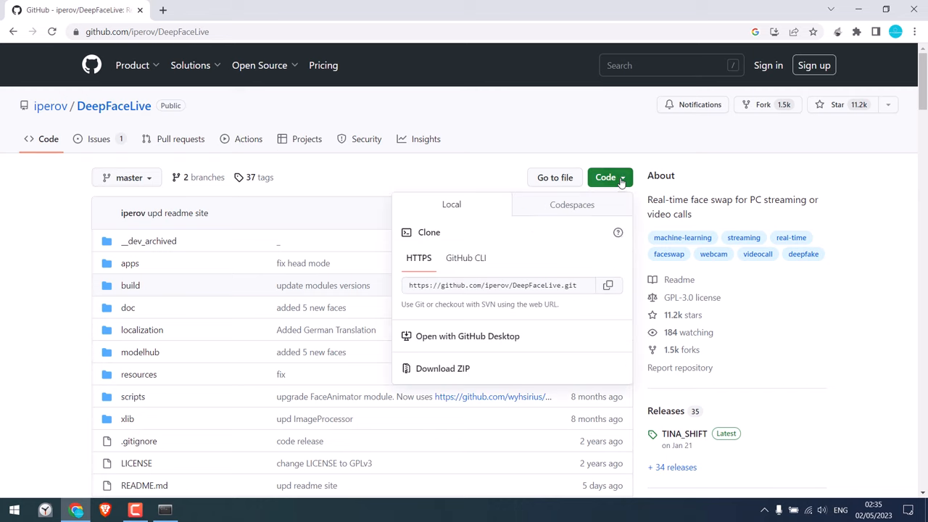
left_click(442, 368)
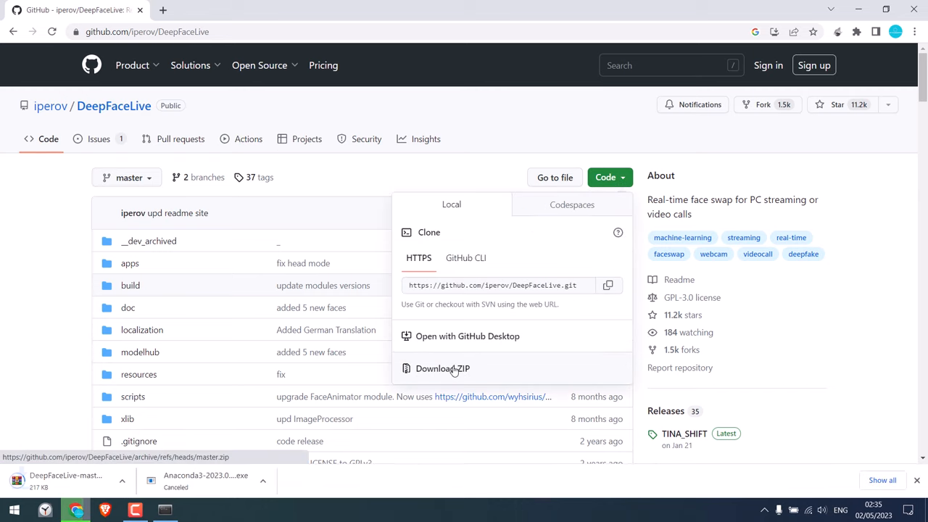
left_click(443, 369)
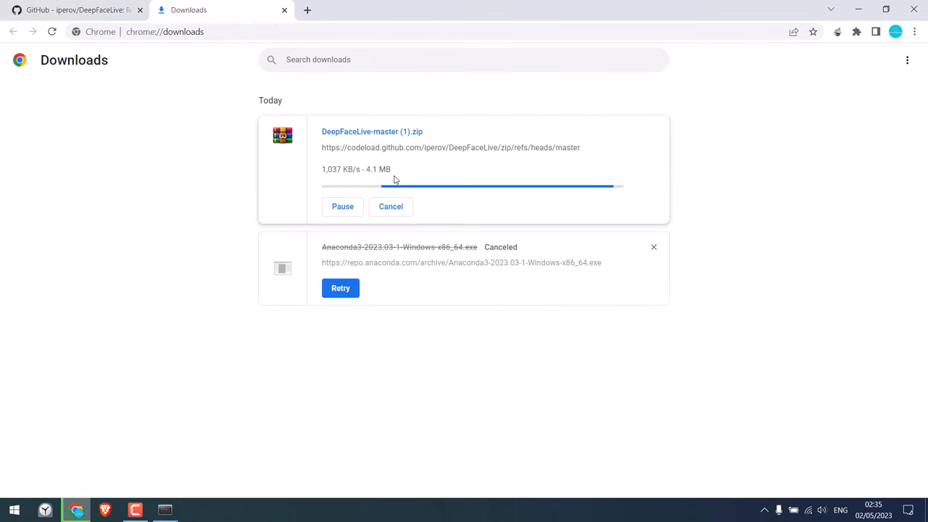
mouse_move(376, 147)
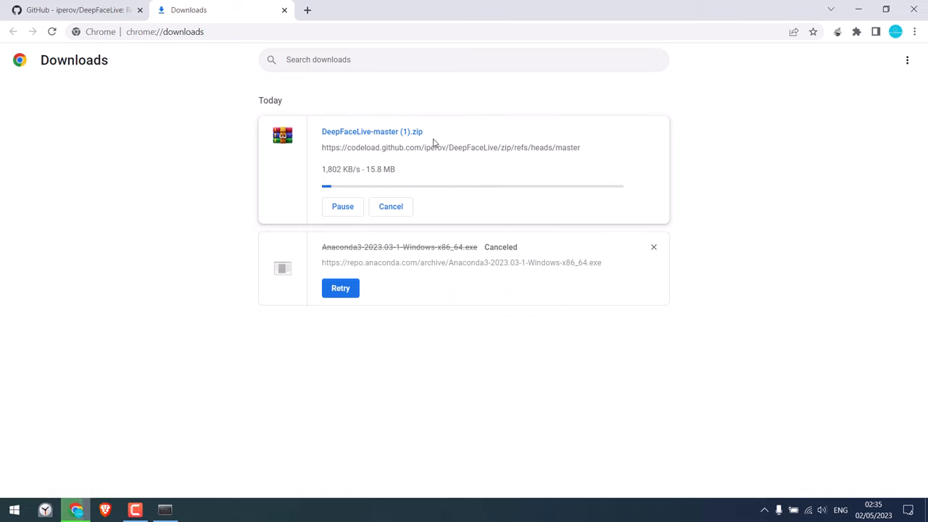
left_click(392, 206)
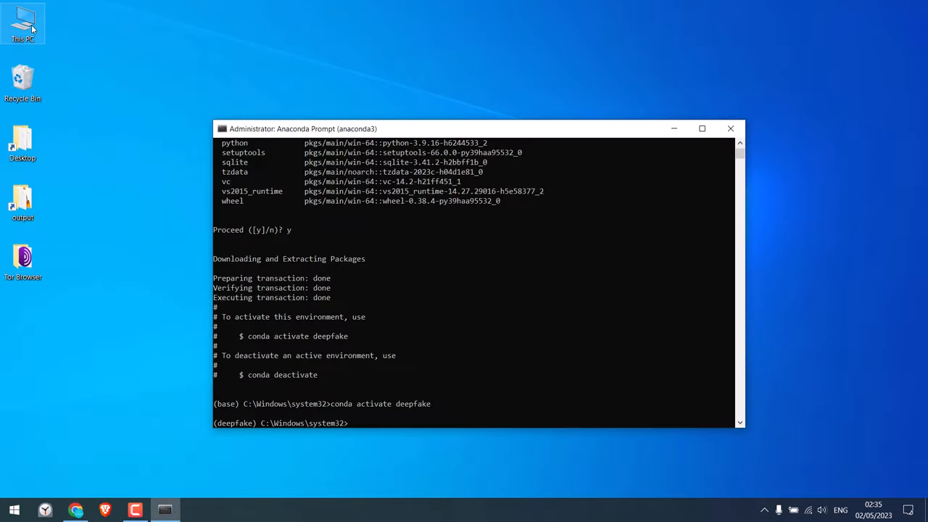
Extract DeepFaceLive-master.zip from Downloads to the desktop and view the extracted folder.
left_click(194, 510)
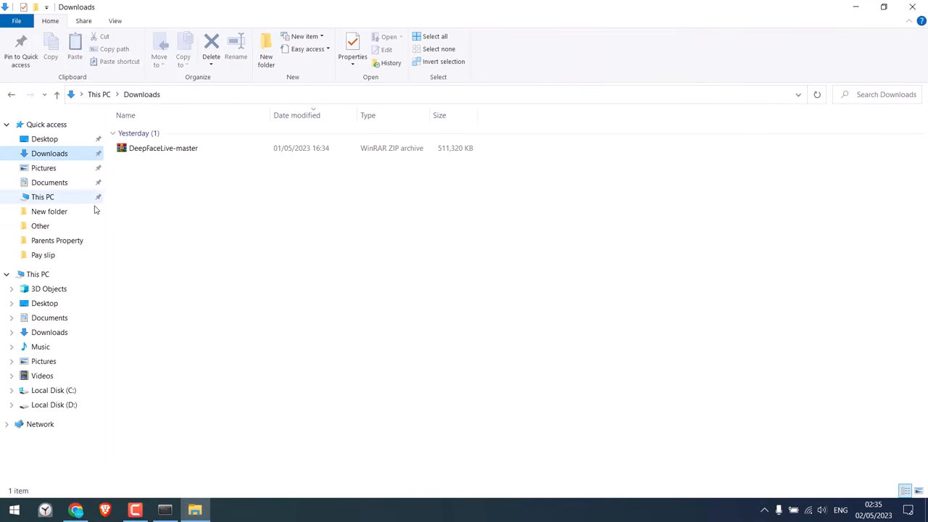
left_click(163, 148)
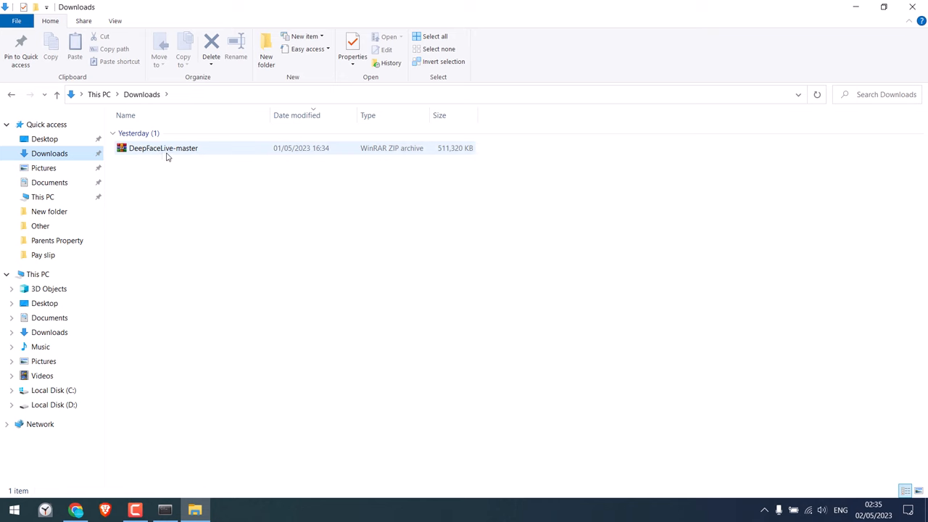
double_click(163, 148)
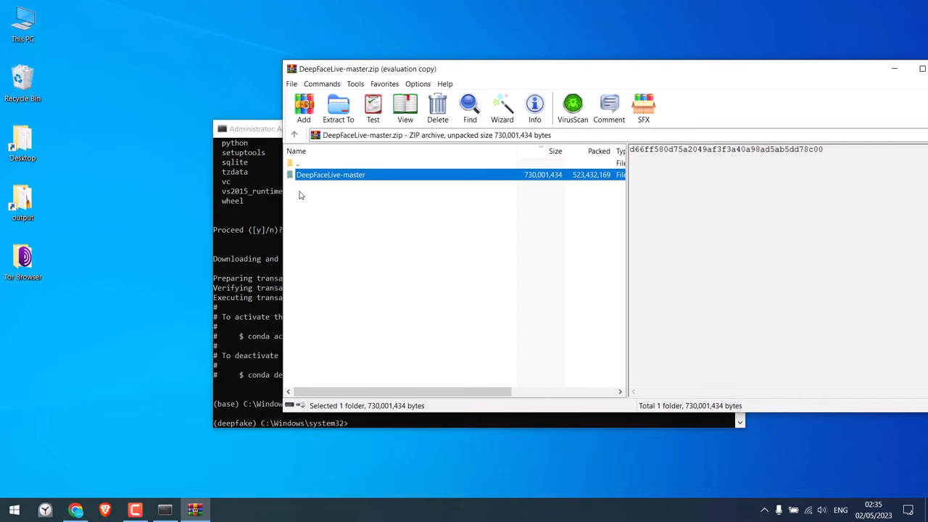
left_click(338, 108)
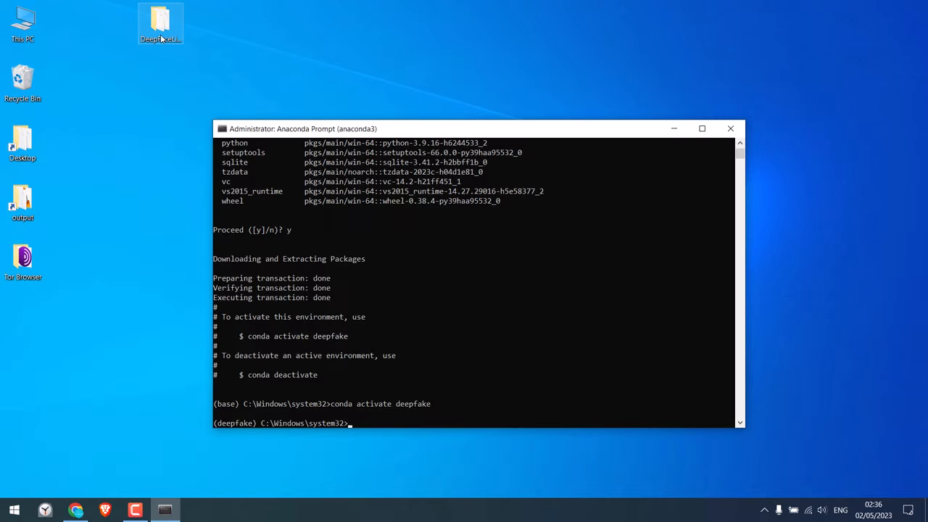
double_click(159, 23)
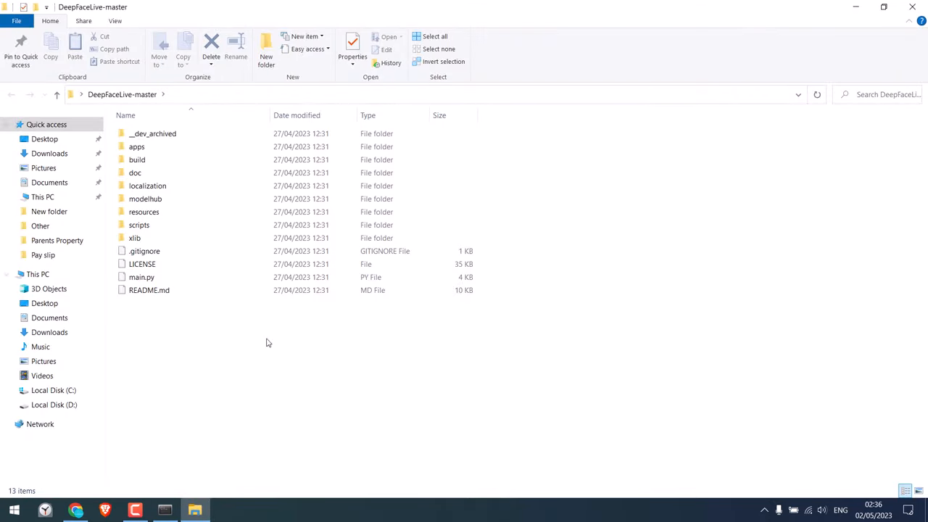
mouse_move(284, 329)
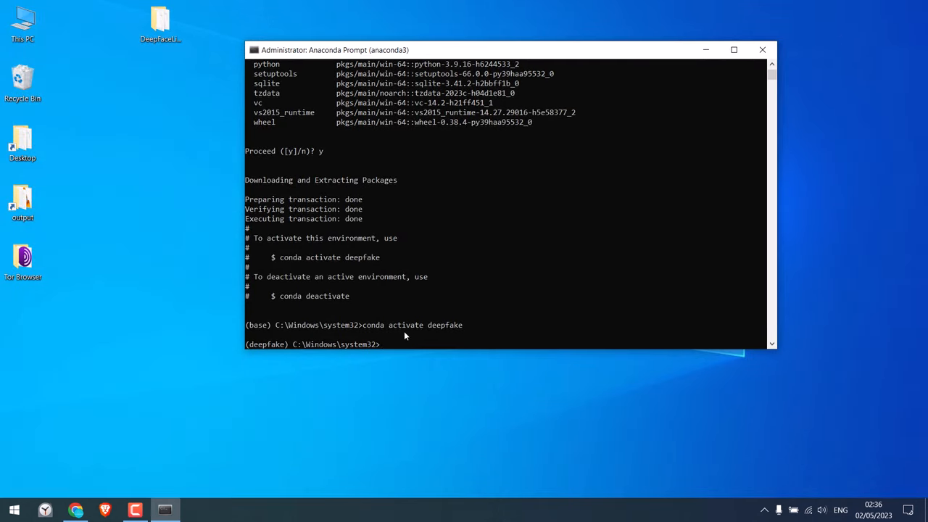
Change directory with 'cd' to the Desktop\DeepFaceLive-master folder.
type("cd")
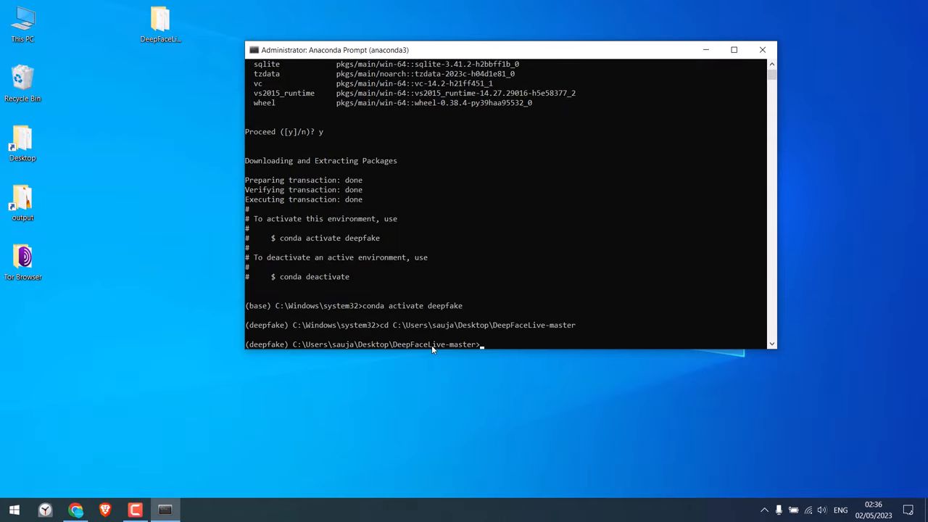
mouse_move(315, 349)
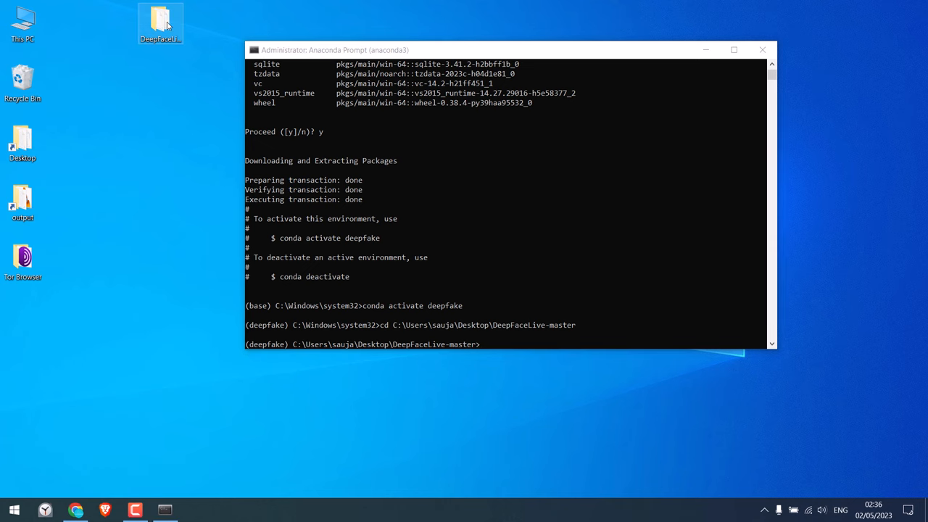
double_click(159, 21)
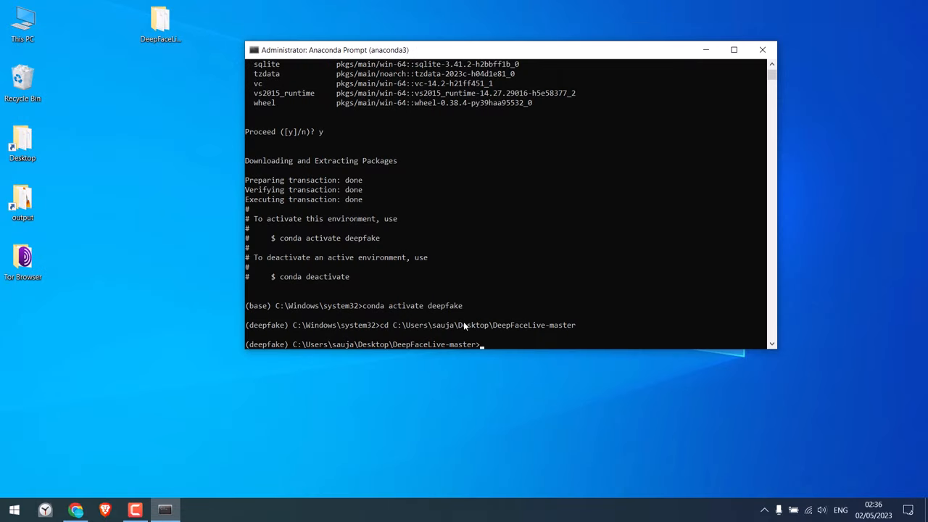
Run 'python main.py run DeepFaceLive --userdata-dir' with the copied DeepFaceLive-master folder path.
type("python")
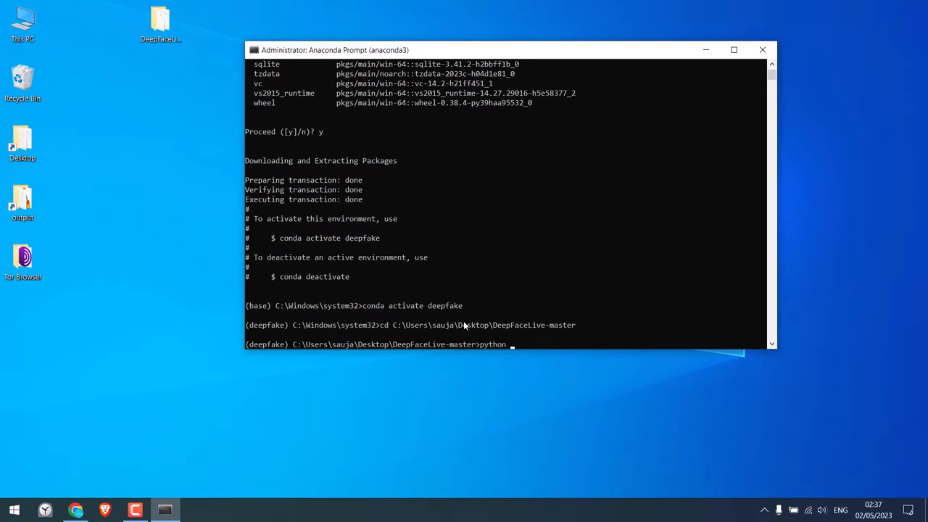
type("main.py run")
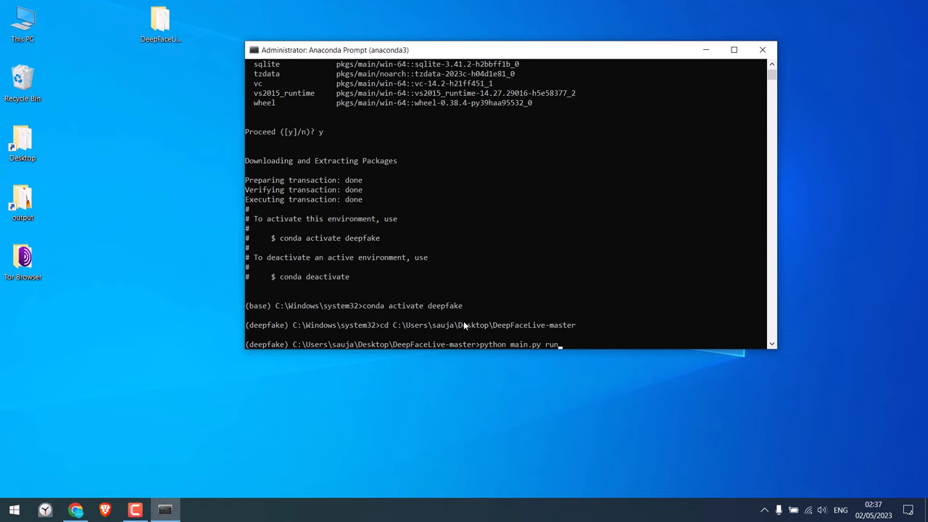
type("DeepFaceL")
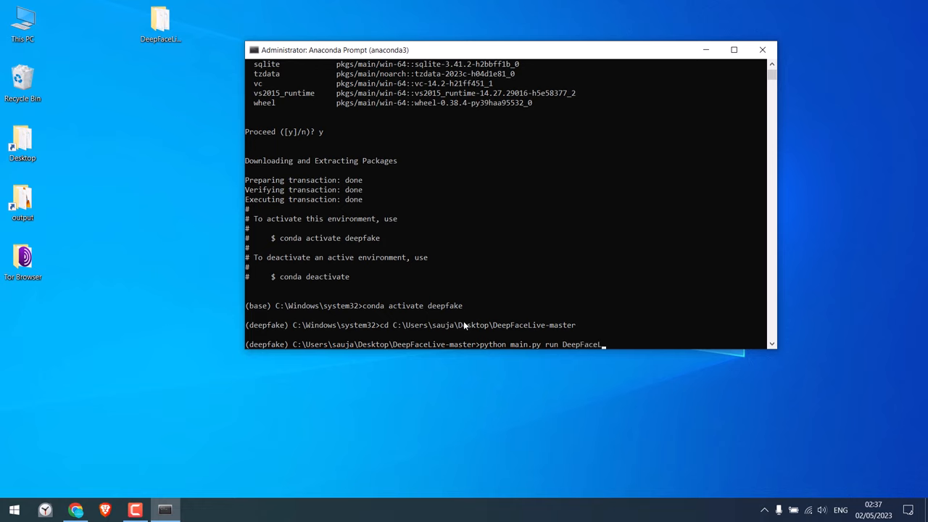
type("--userdata")
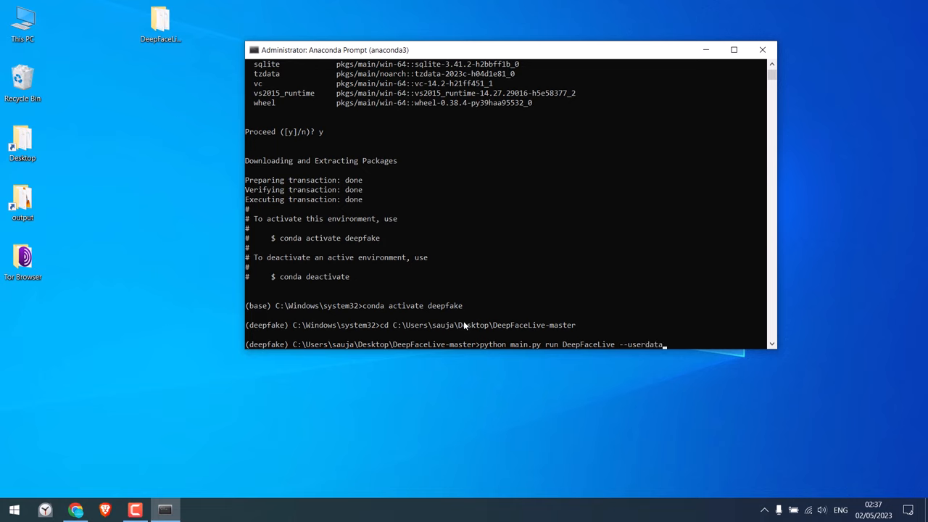
type("-dir")
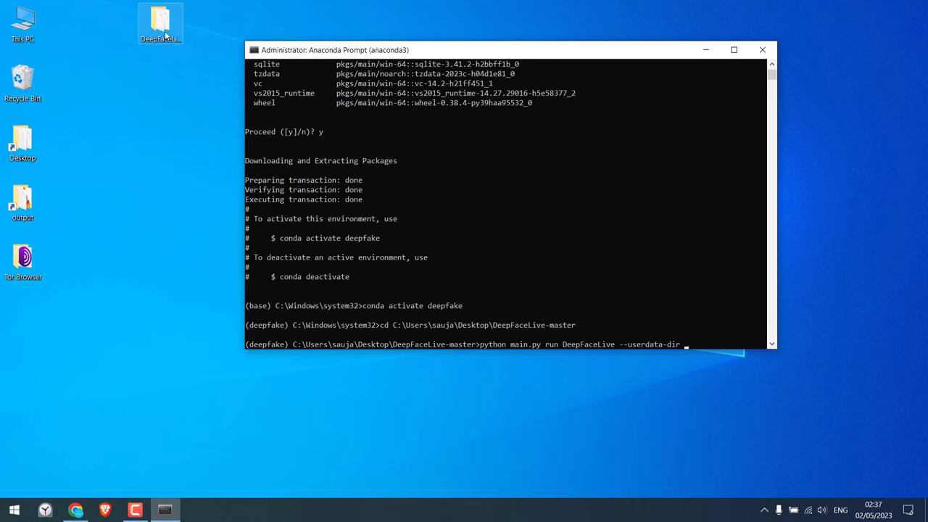
double_click(159, 22)
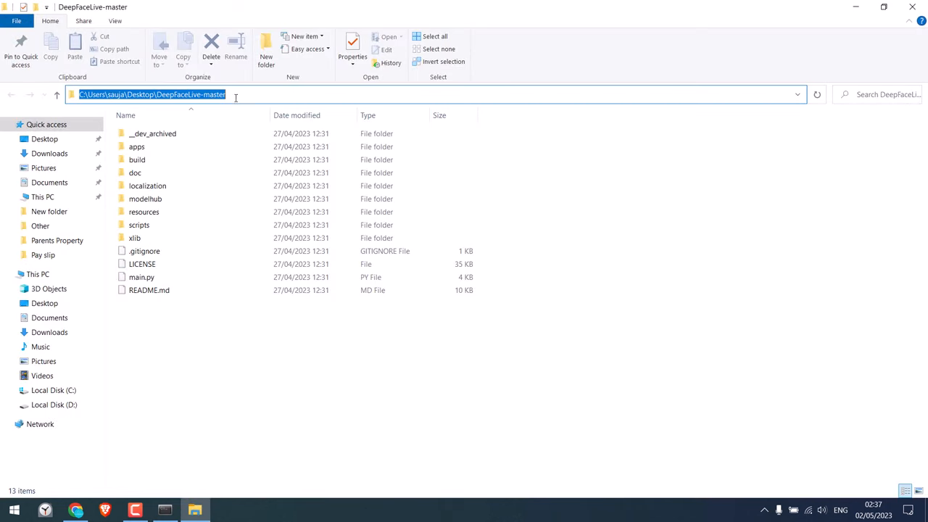
right_click(152, 94)
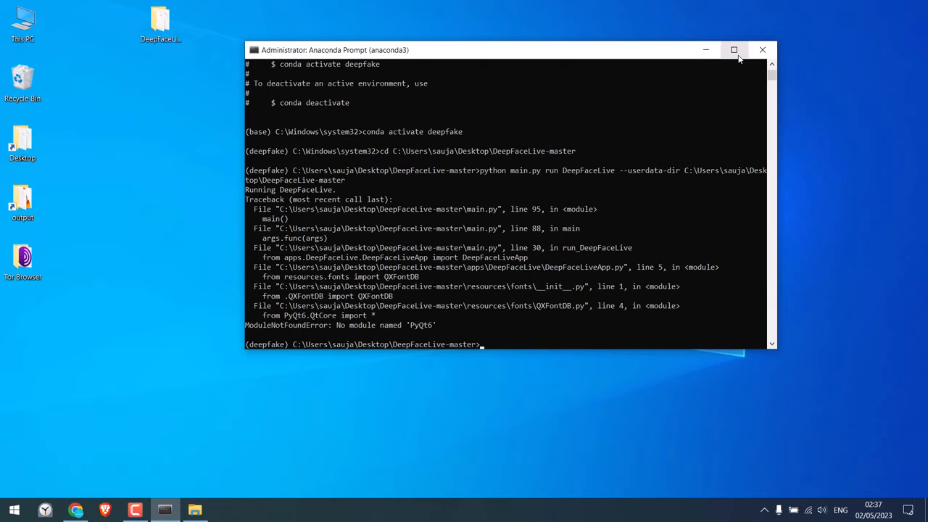
Run 'pip install PyQt6 --upgrade --force-reinstall' after enlarging the window to read the error.
left_click(733, 49)
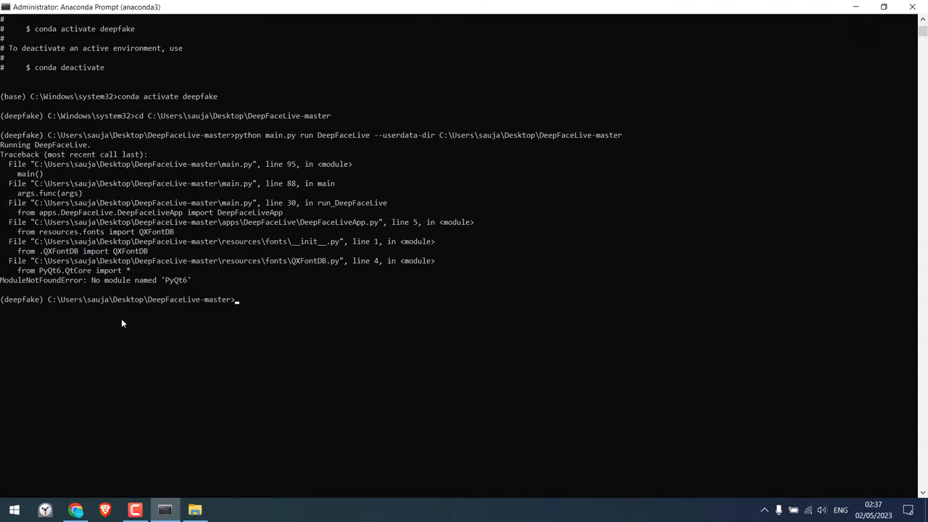
mouse_move(203, 277)
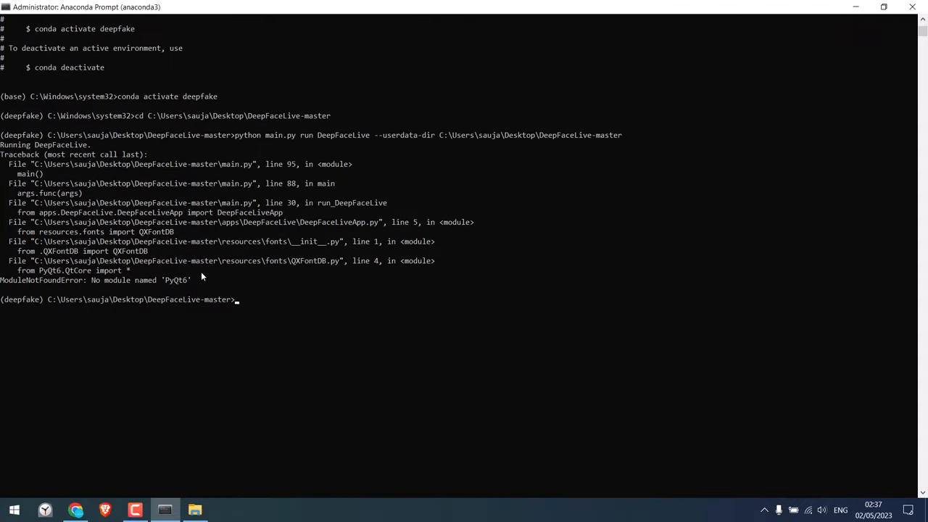
mouse_move(612, 123)
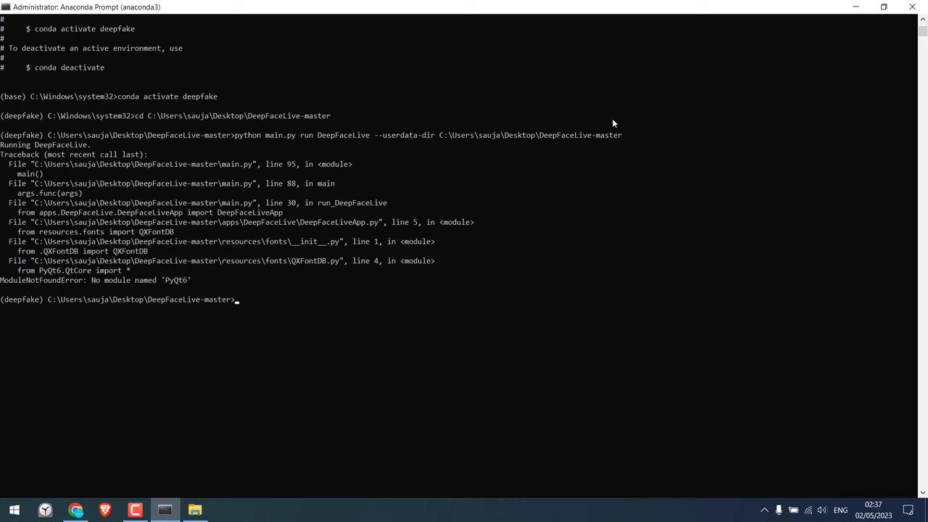
mouse_move(406, 206)
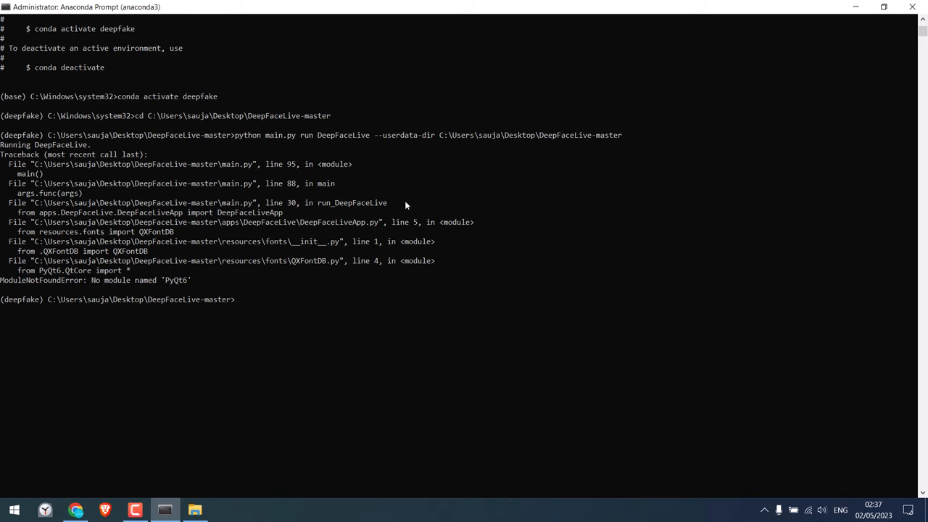
mouse_move(167, 287)
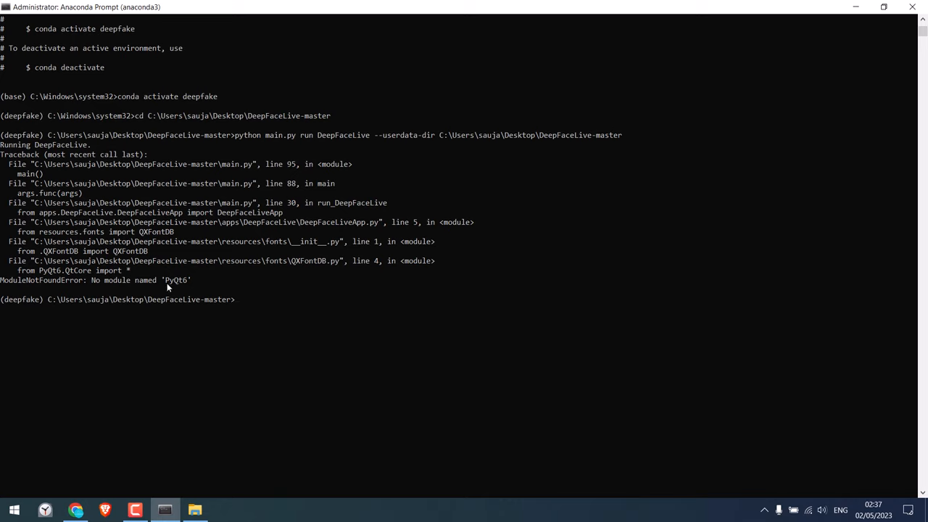
mouse_move(187, 297)
type("p")
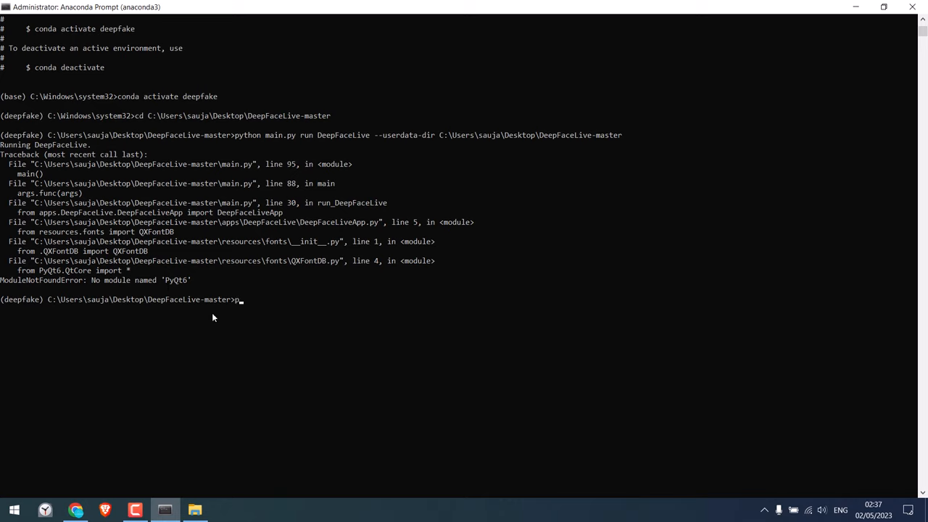
type("ip install")
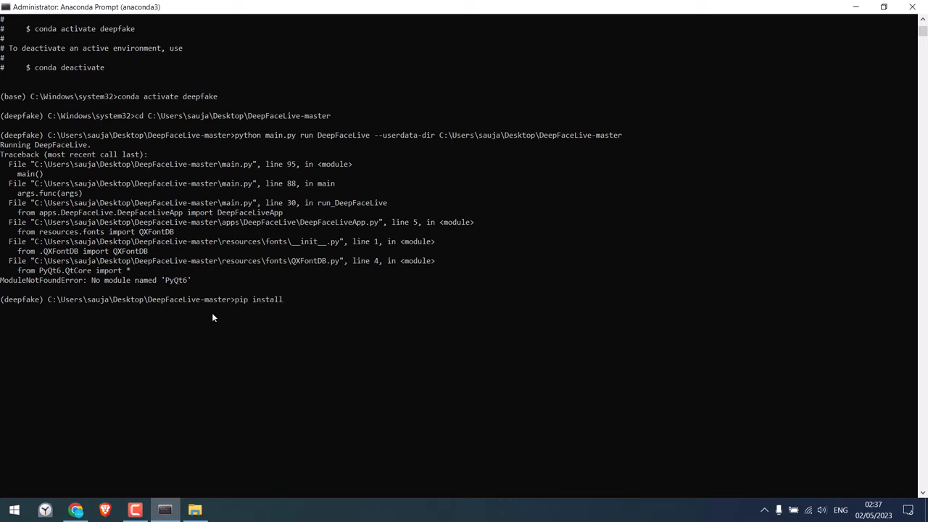
type("PyQt6 --")
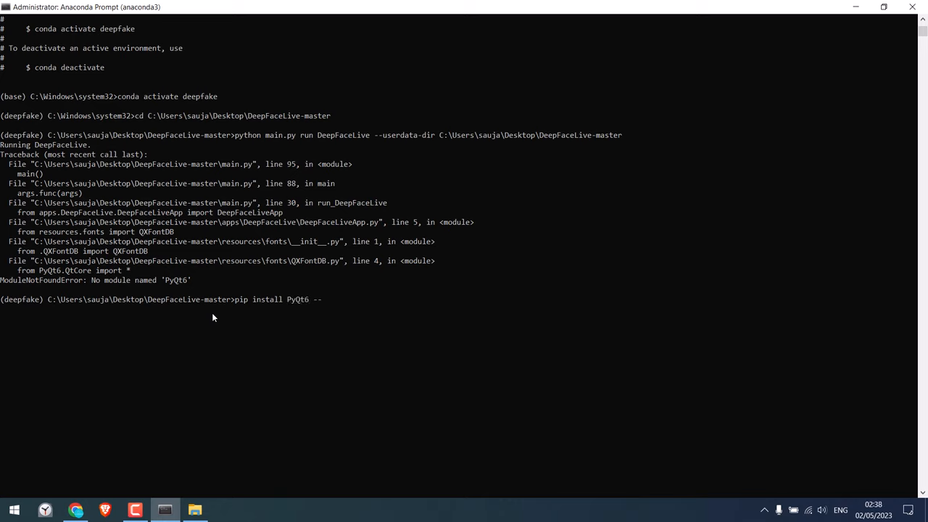
type("upgrade --")
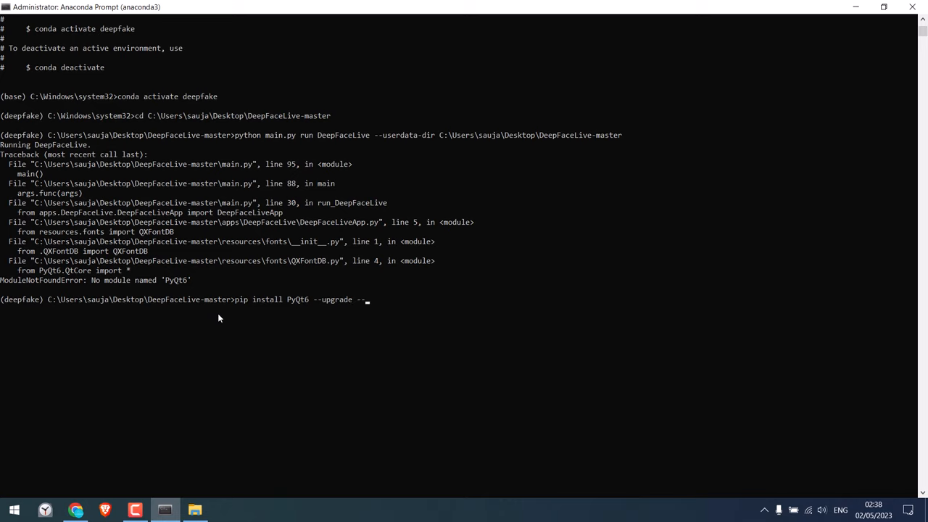
type("force-")
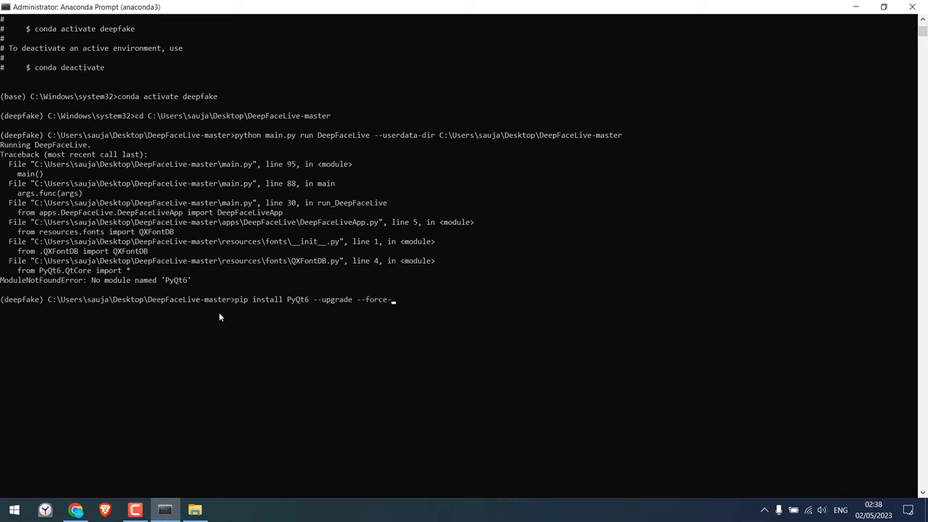
type("reinstall")
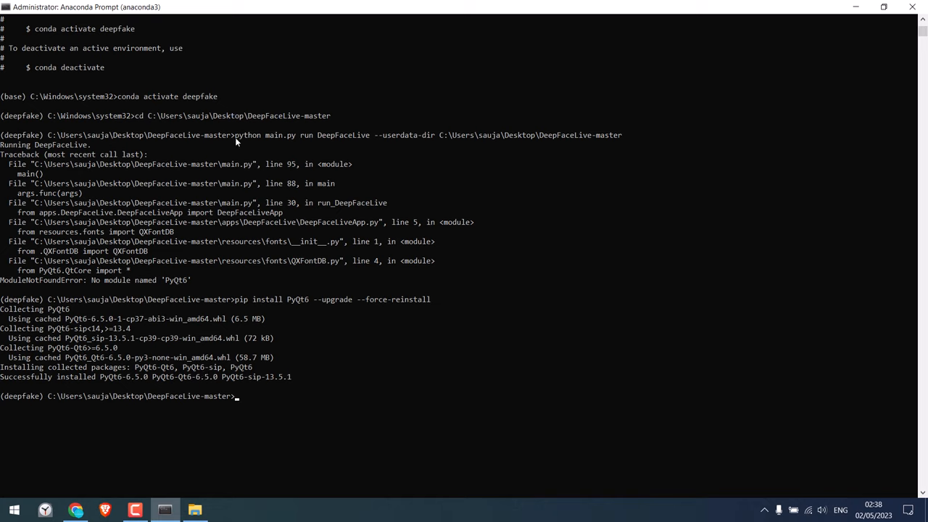
mouse_move(620, 136)
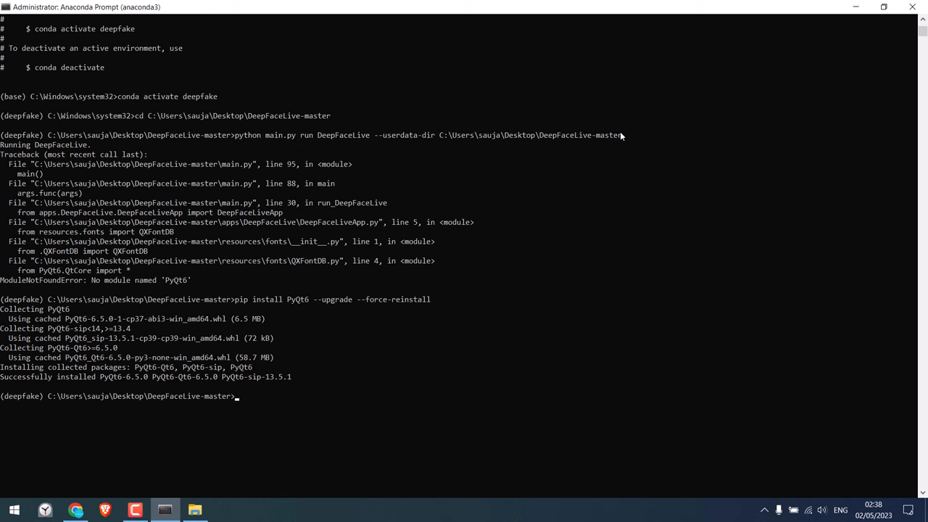
type("notep")
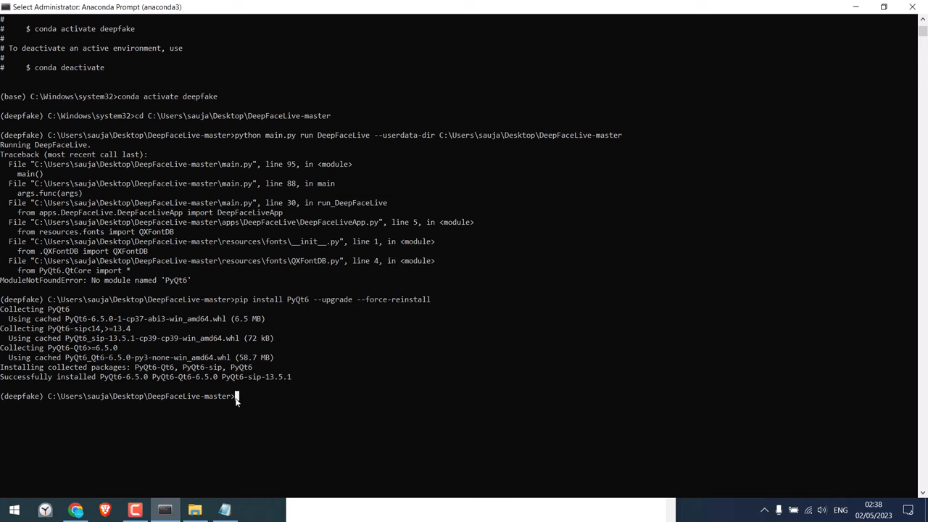
Rerun the DeepFaceLive launch, hit the missing numpy error, and run 'pip install numpy'.
key("Return")
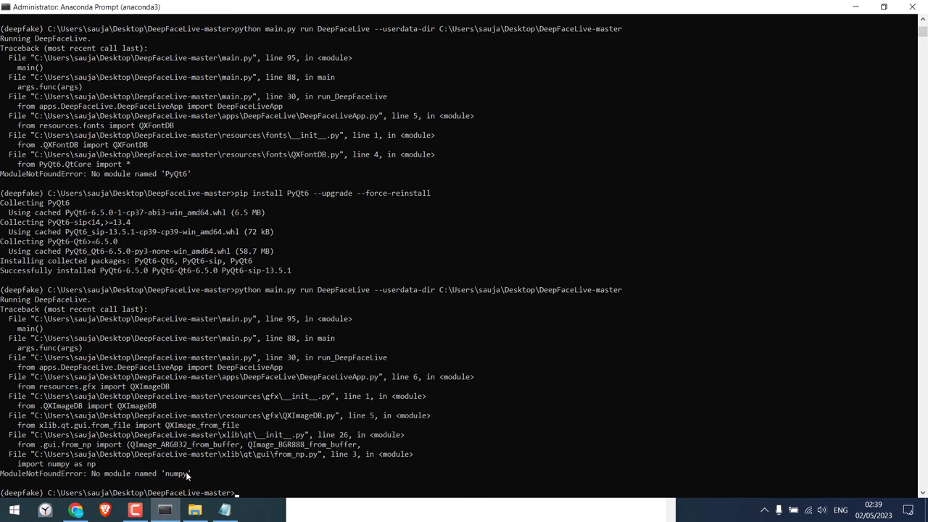
mouse_move(168, 476)
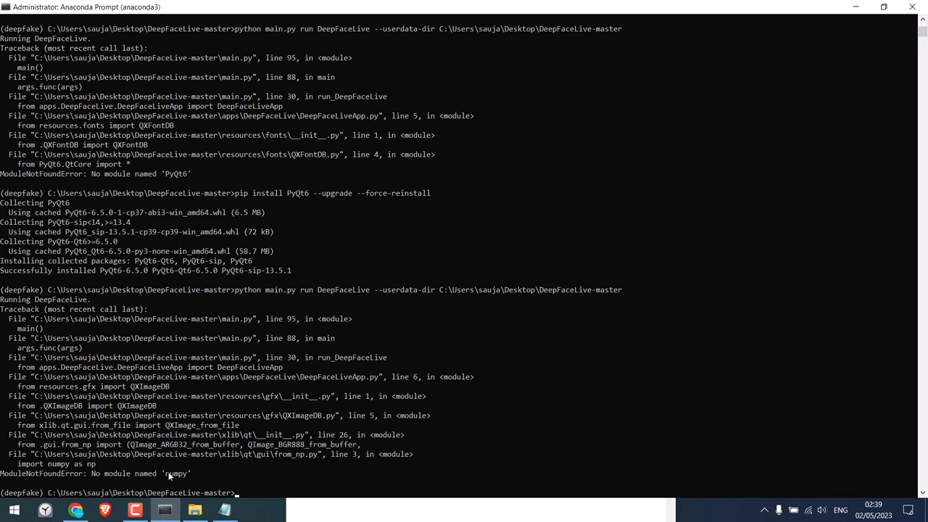
type("pip install nu")
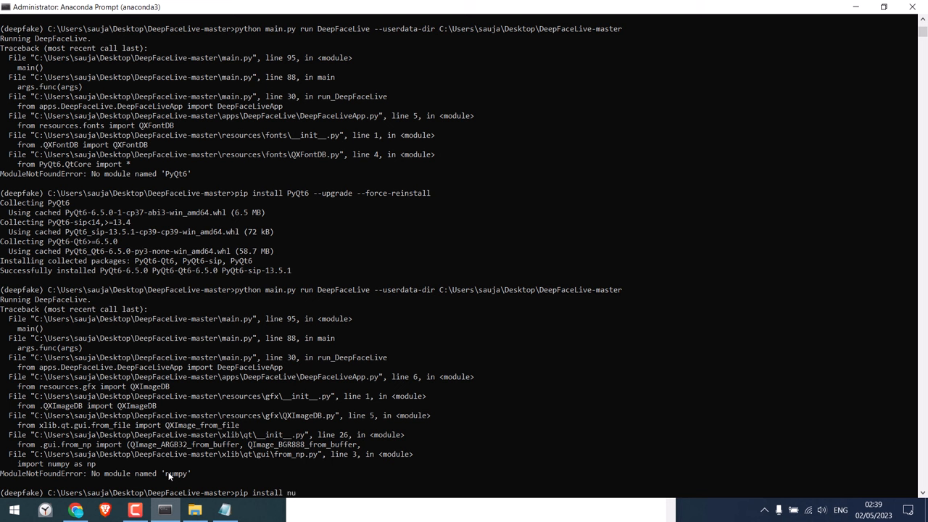
type("mpy")
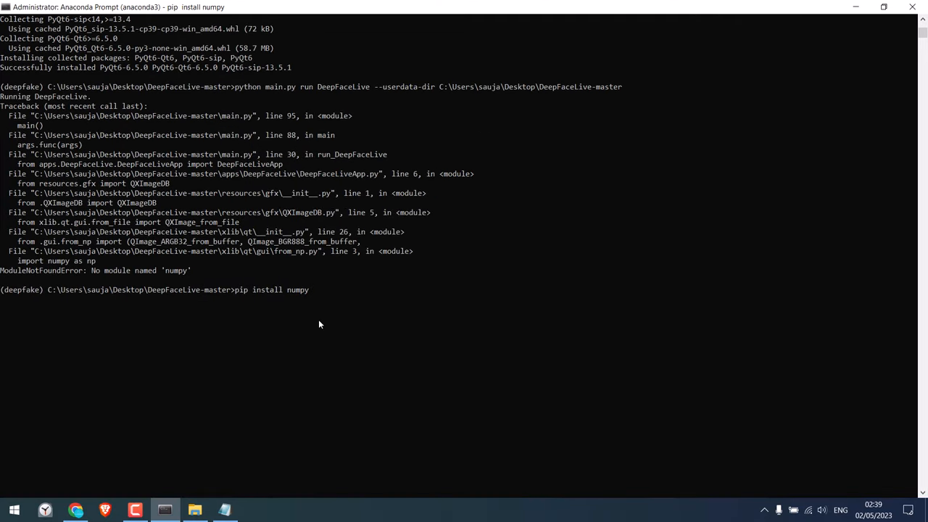
key("Return")
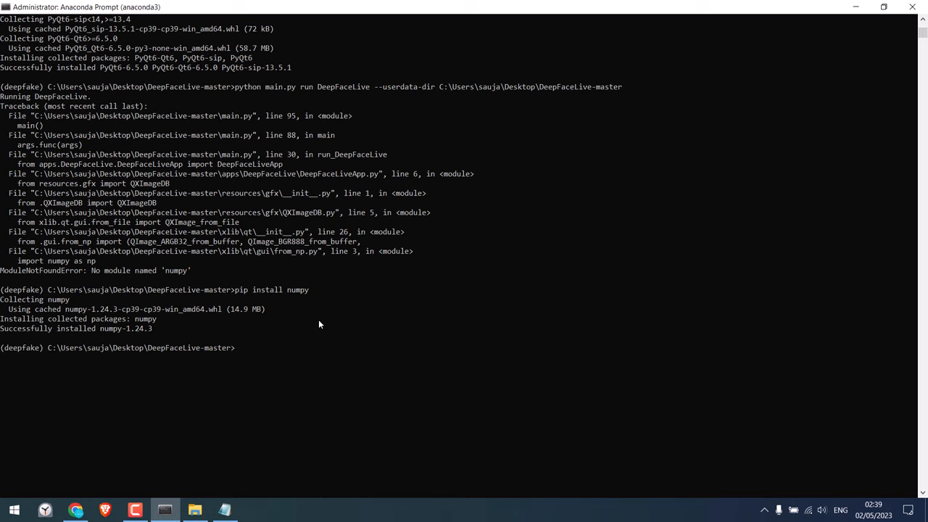
mouse_move(188, 419)
type("python main.py run DeepFaceLive --userdata-dir C:\\Users\\sauja\\Desktop\\DeepFaceLive-master")
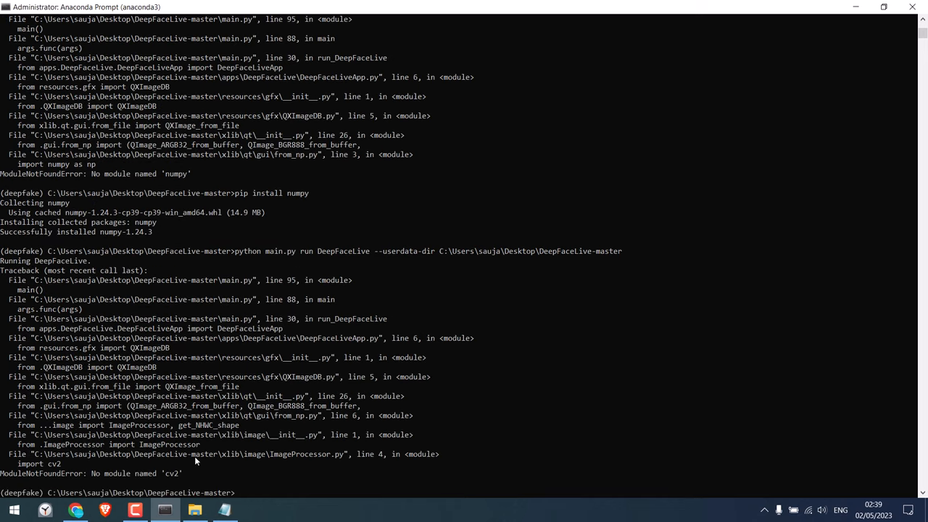
mouse_move(171, 483)
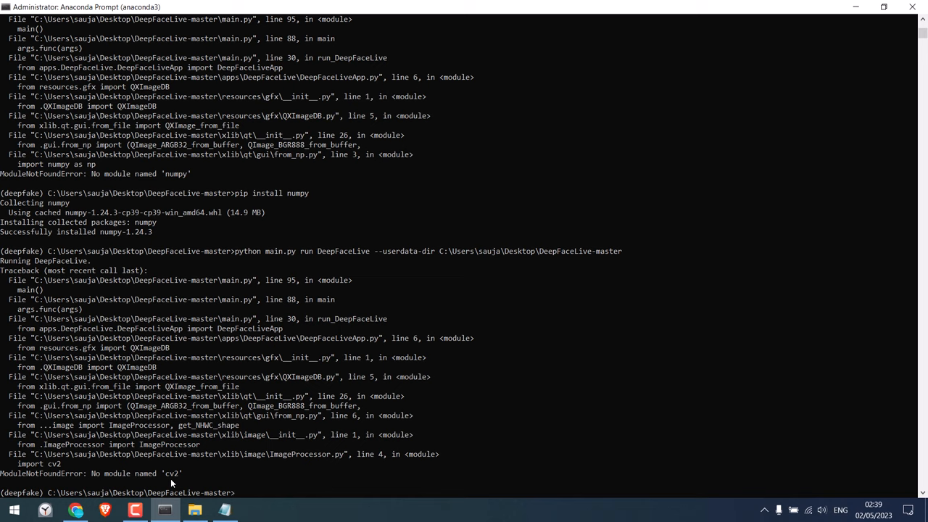
mouse_move(274, 419)
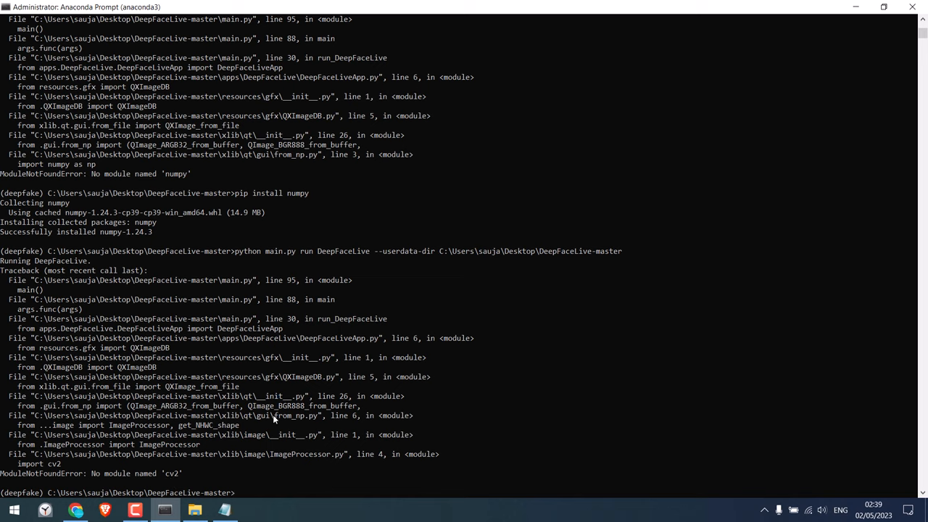
Install opencv from the conda-forge channel and confirm the install with y.
type("conda")
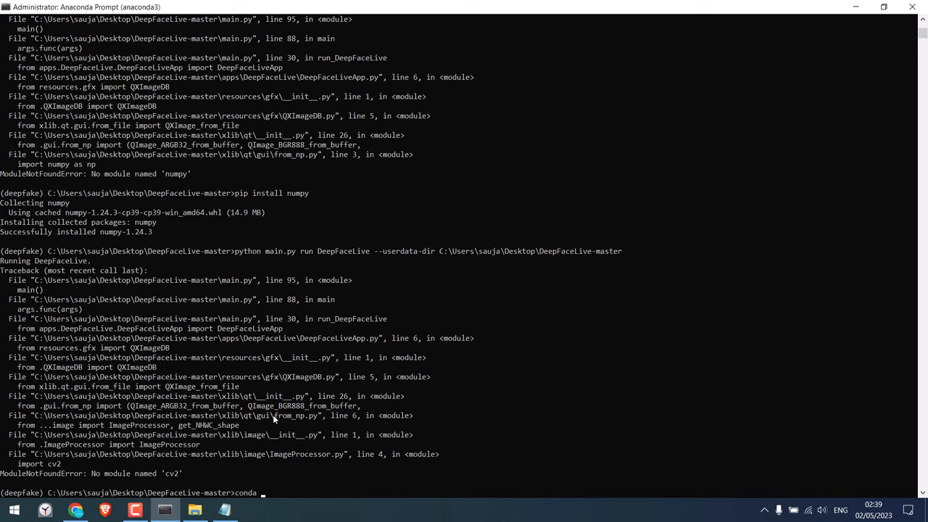
type("install -")
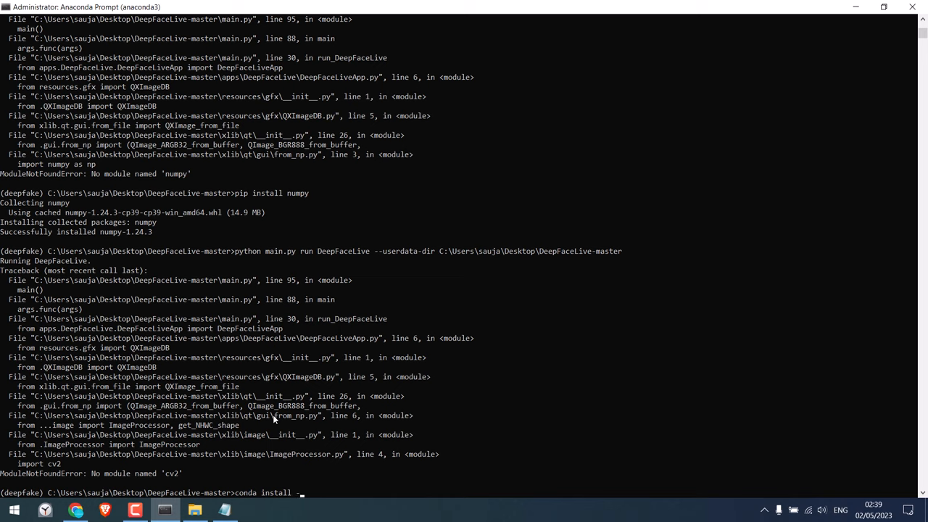
type("-c conda-f")
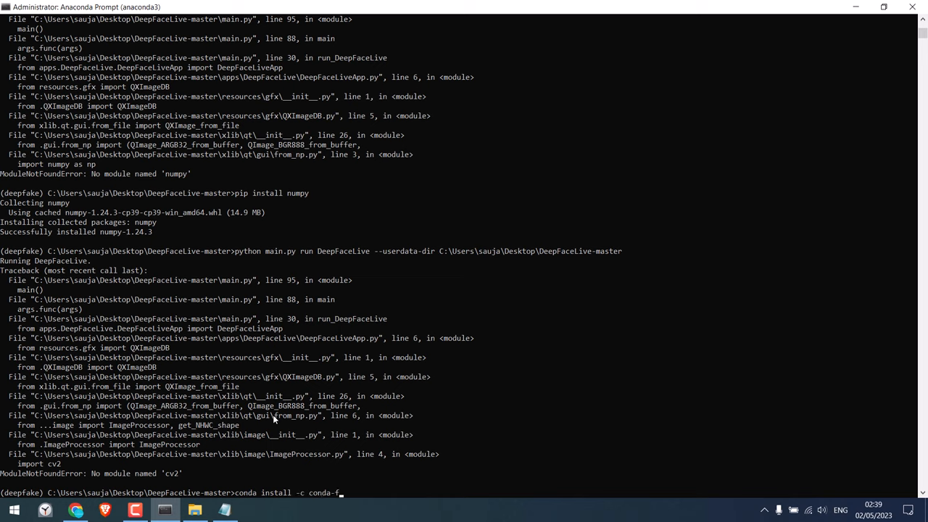
type("orge")
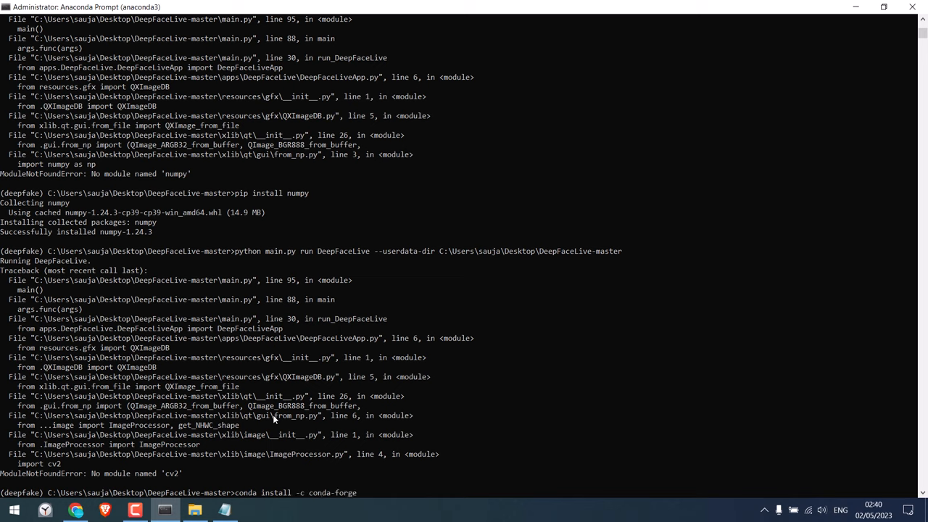
type("opencv")
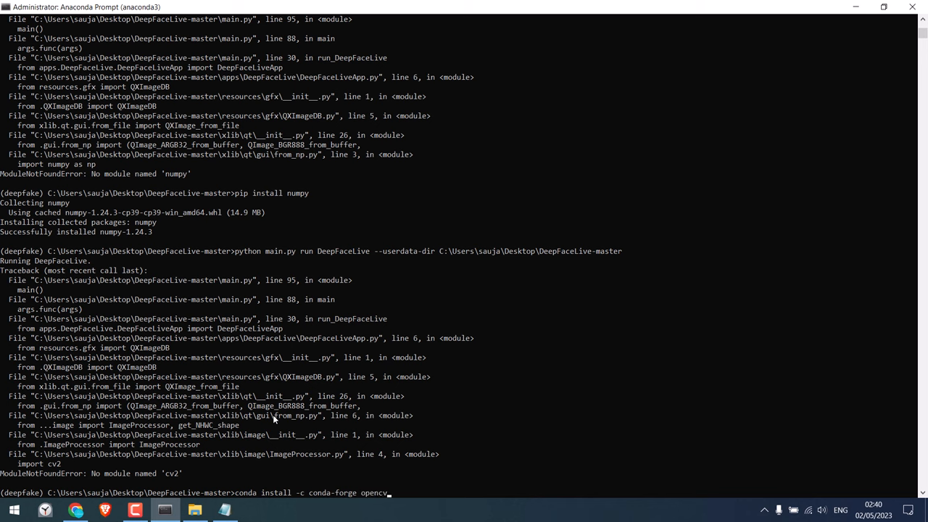
key("Return")
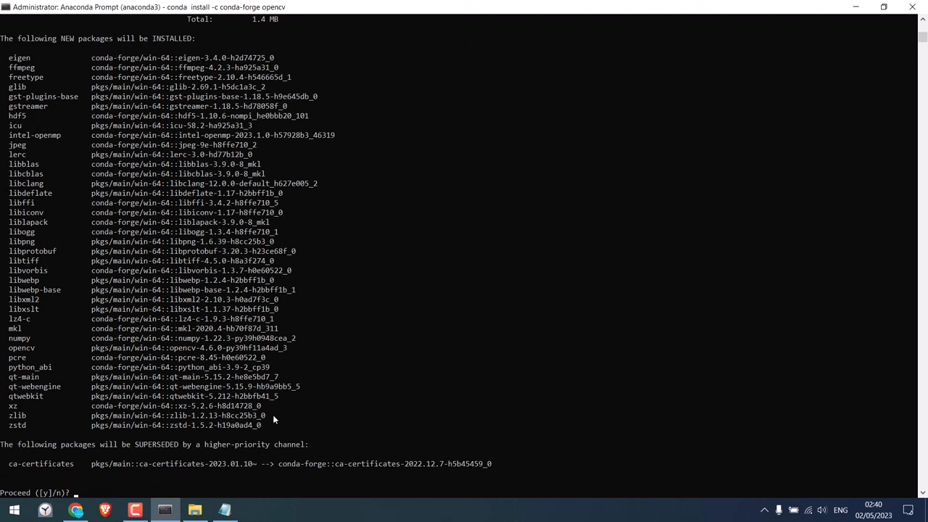
type("y")
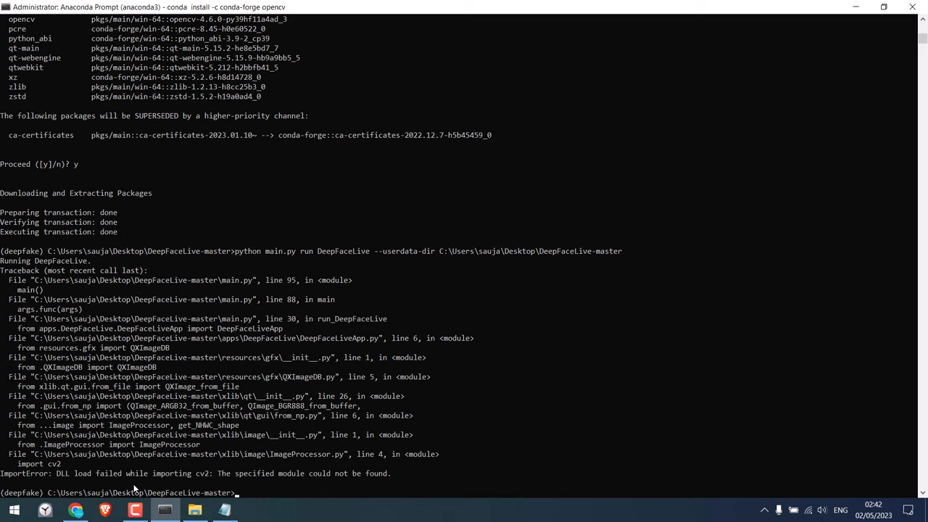
mouse_move(252, 487)
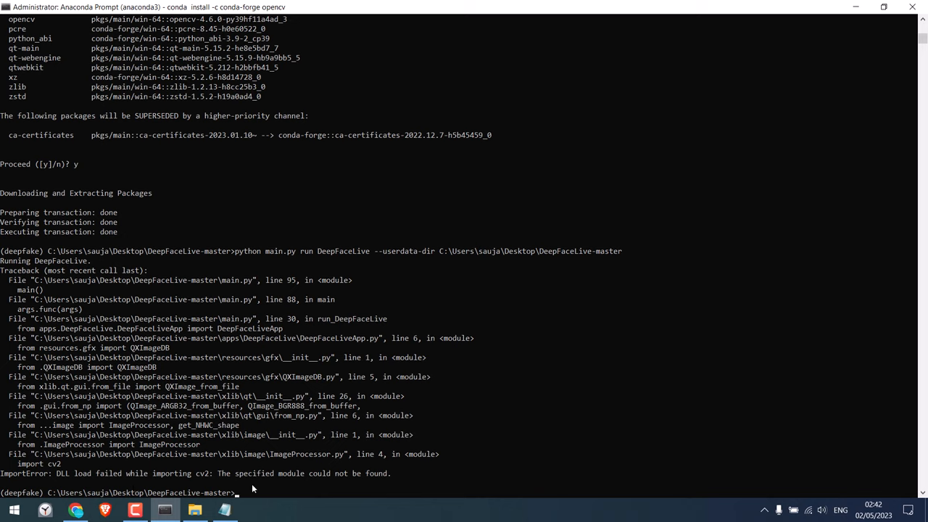
Rerun the conda-forge opencv install after the relaunch fails with a cv2 DLL error.
type("conda install")
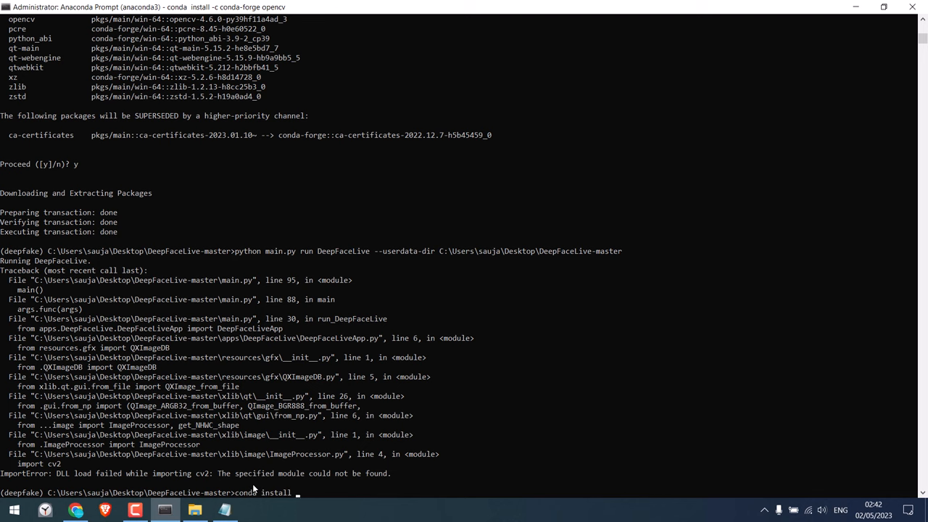
type("-c conda-forge")
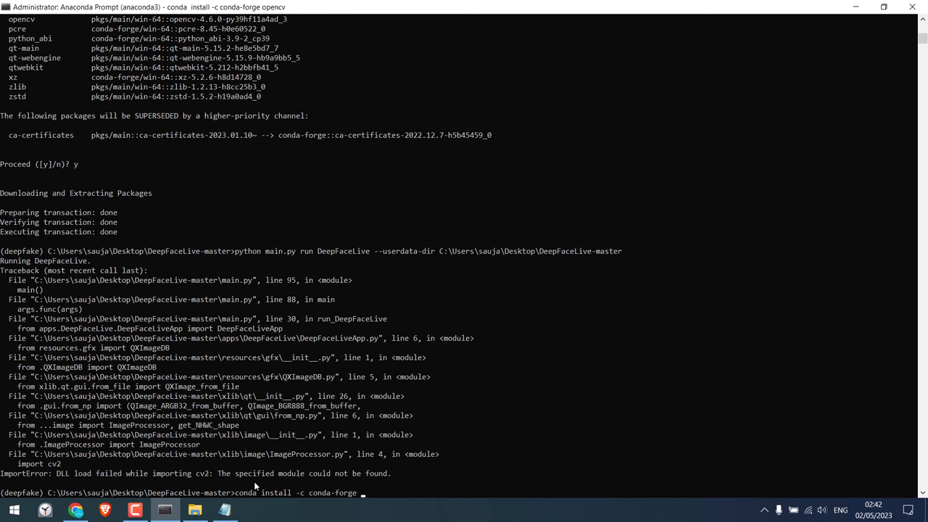
key("Return")
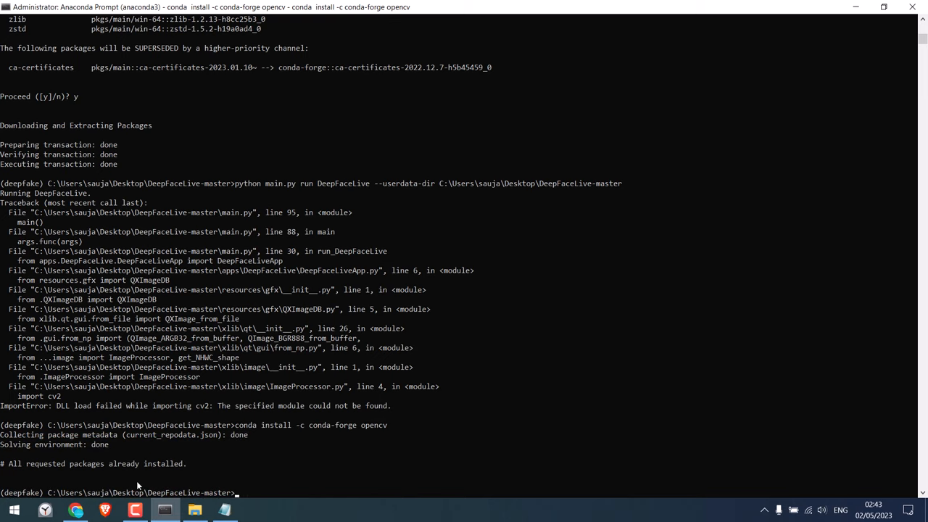
mouse_move(263, 405)
type("python main.py run DeepFaceLive --userdata-dir C:\\Users\\sauja\\Desktop\\DeepFaceLive-master")
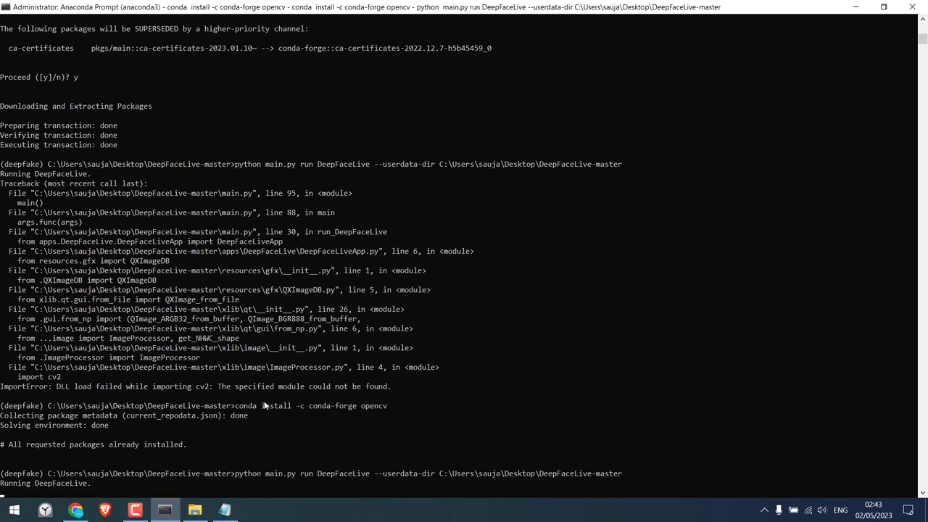
scroll("down", 3)
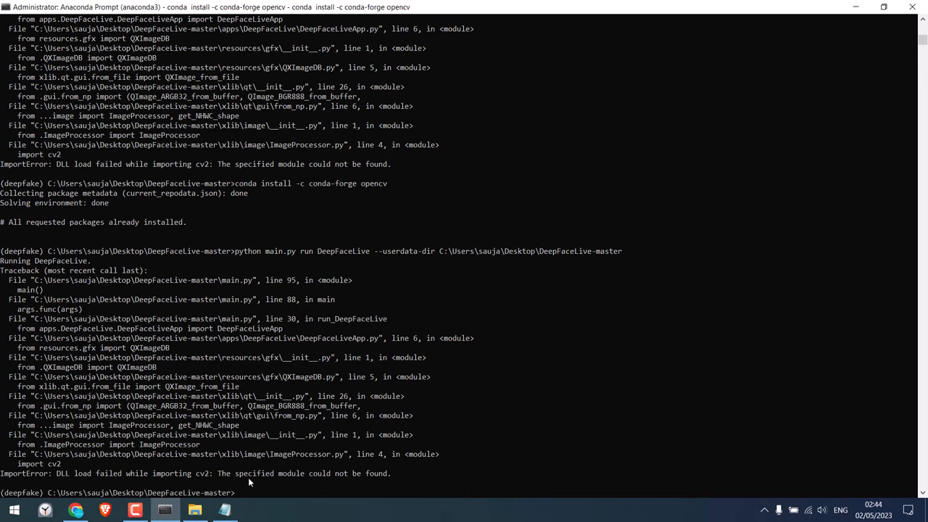
Install opencv-python and then numexpr via pip to clear the missing-module errors.
type("pip install opencv-p")
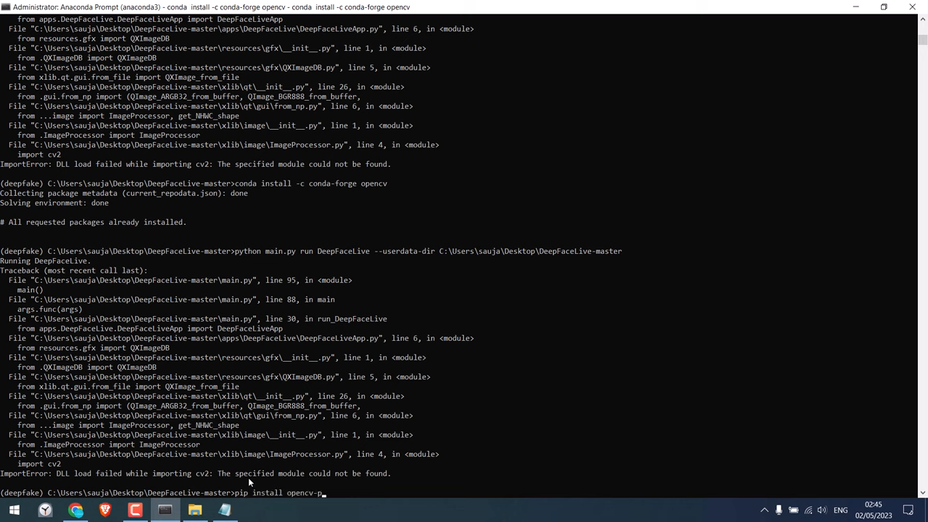
key("Return")
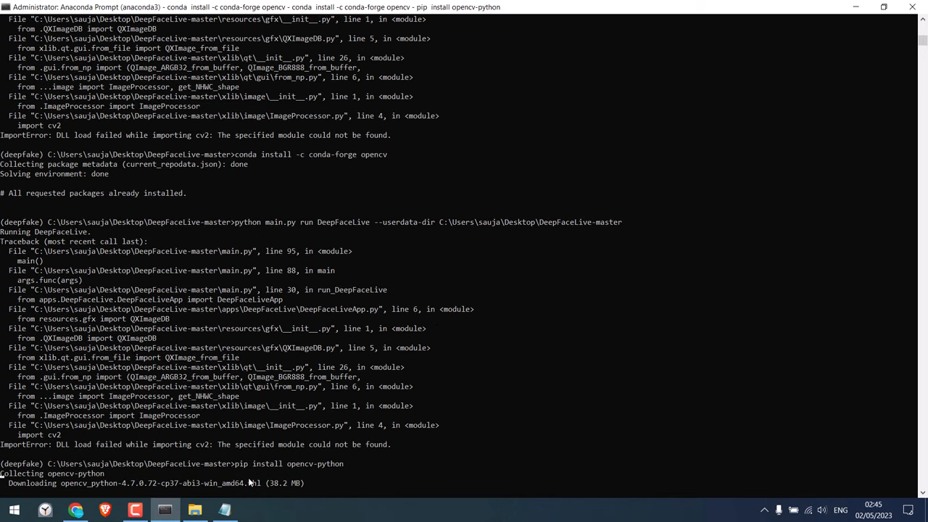
scroll("down", 3)
type("python main.py run DeepFaceLive --userdata-dir C:\\Users\\sauja\\Desktop\\DeepFaceLive-master")
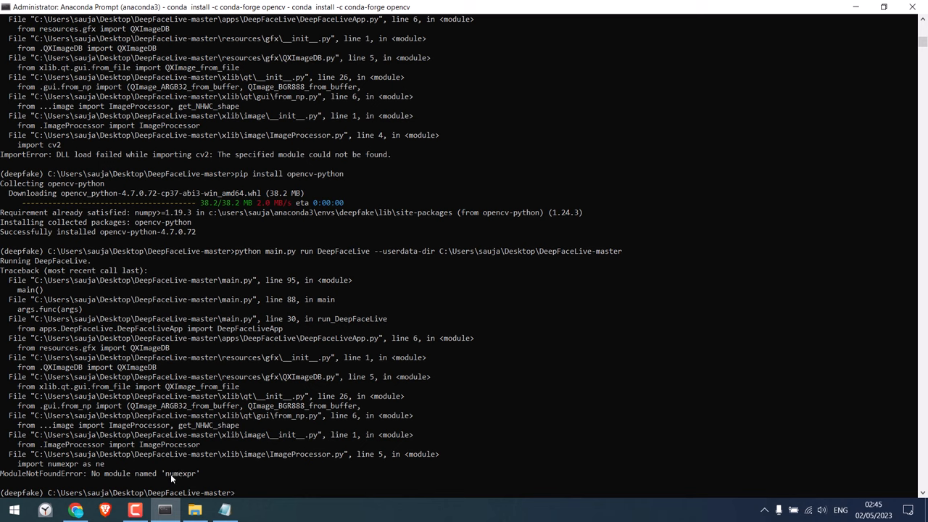
mouse_move(307, 498)
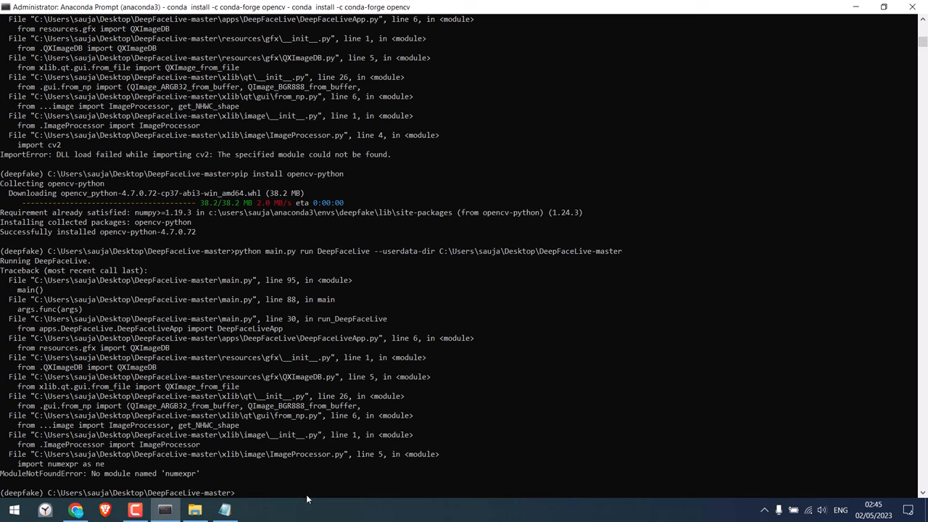
type("pip install numexpr")
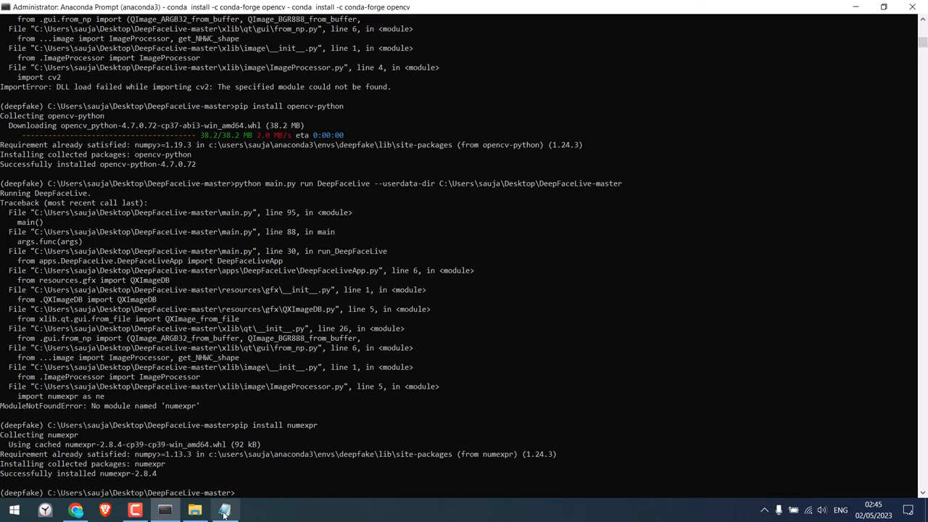
Rerun DeepFaceLive, then install the missing h5py package with conda.
type("python main.py run DeepFaceLive --userdata-dir C:\\Users\\sauja\\Desktop\\DeepFaceLive-master")
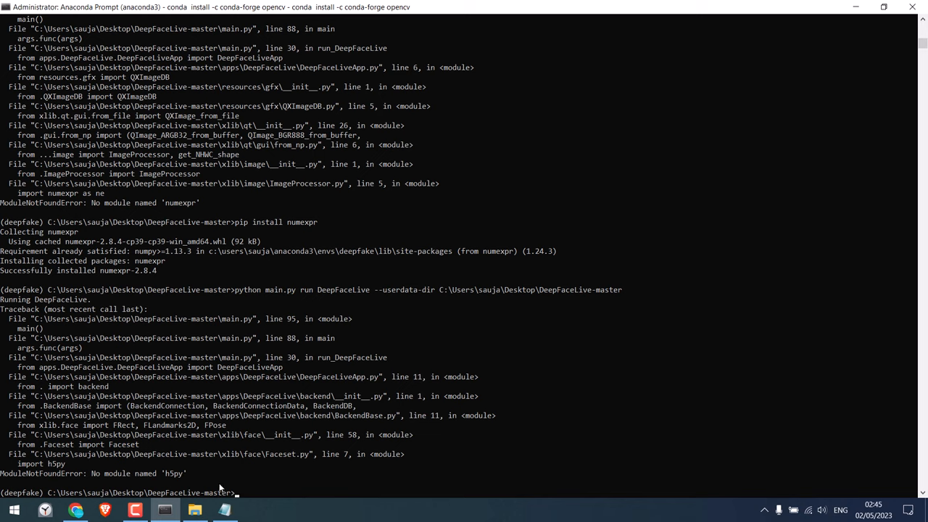
mouse_move(246, 493)
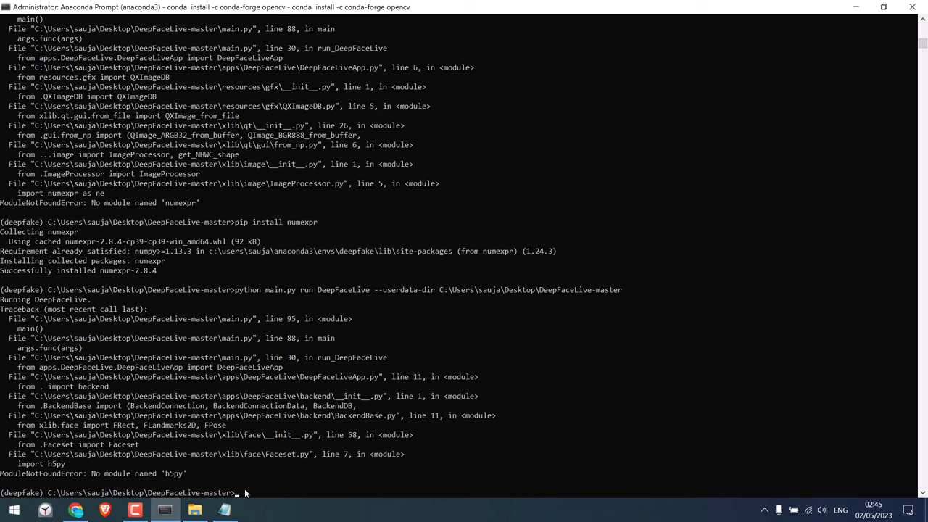
type("conda install h5")
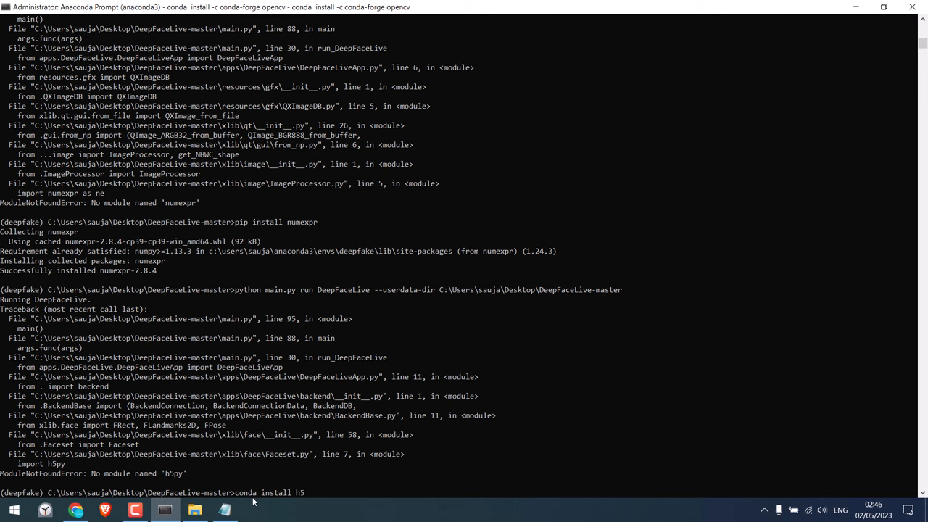
key("Return")
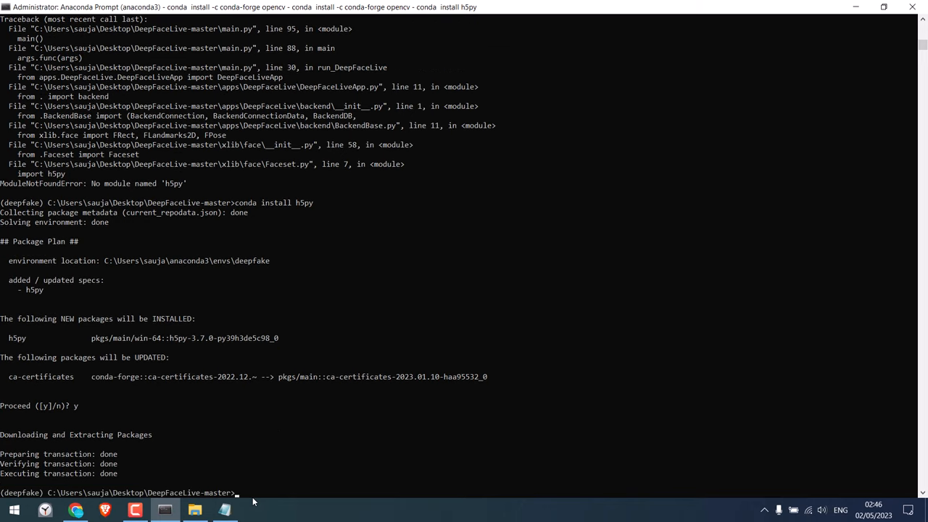
left_click(224, 510)
type("python main.py run DeepFaceLive --userdata-dir C:\\Users\\sauja\\Desktop\\DeepFaceLive-master")
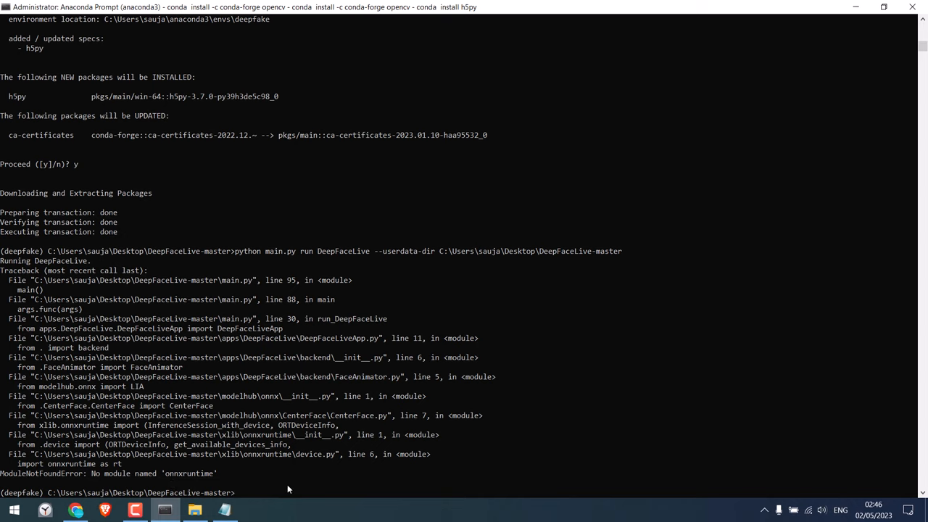
Install the onnxruntime package via pip.
type("pip i")
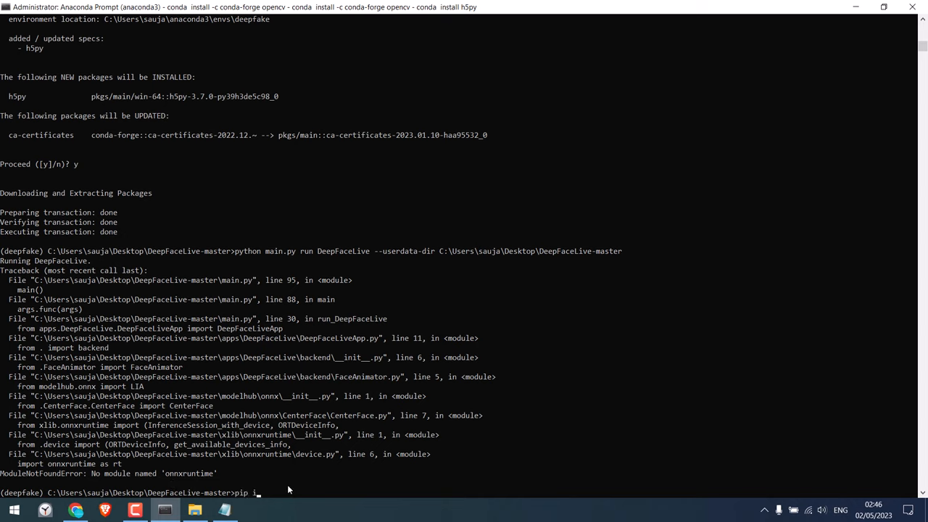
type("nstall o")
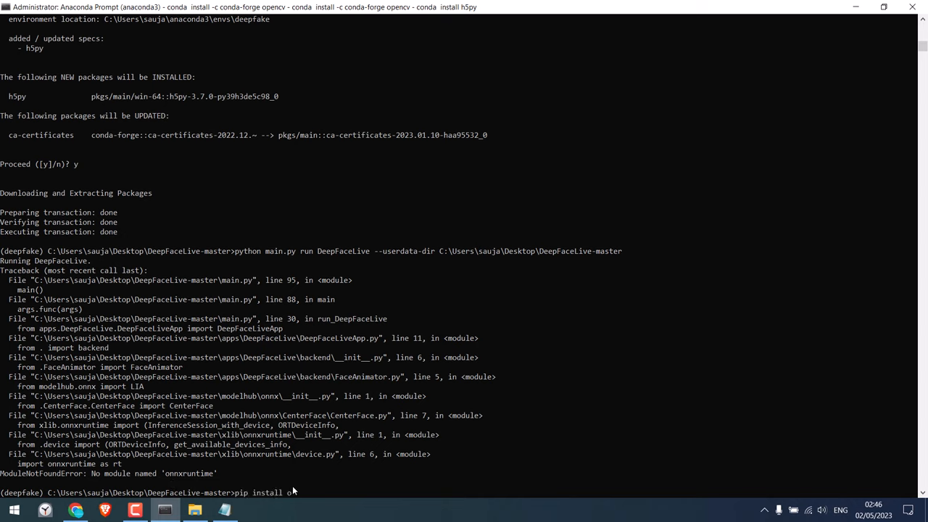
key("Return")
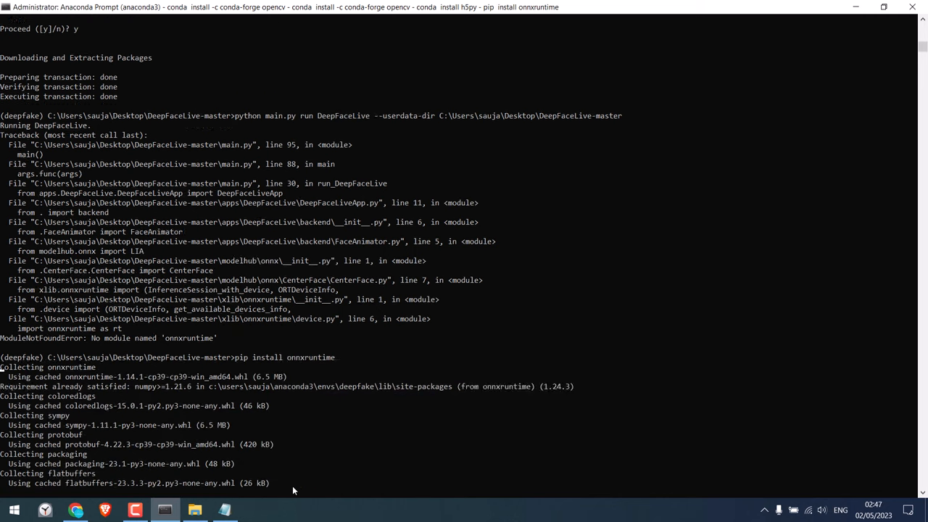
scroll("down", 3)
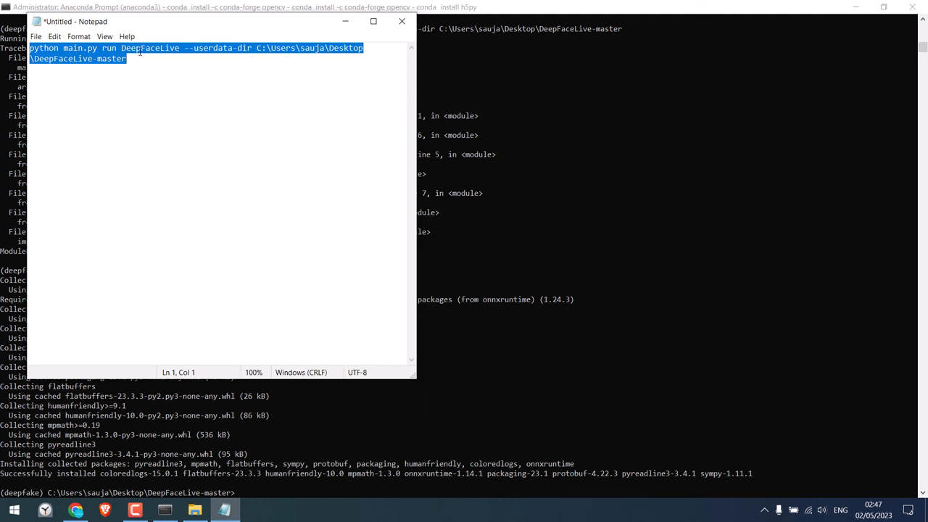
Relaunch DeepFaceLive, then pip install the newly missing onnx module.
left_click(402, 21)
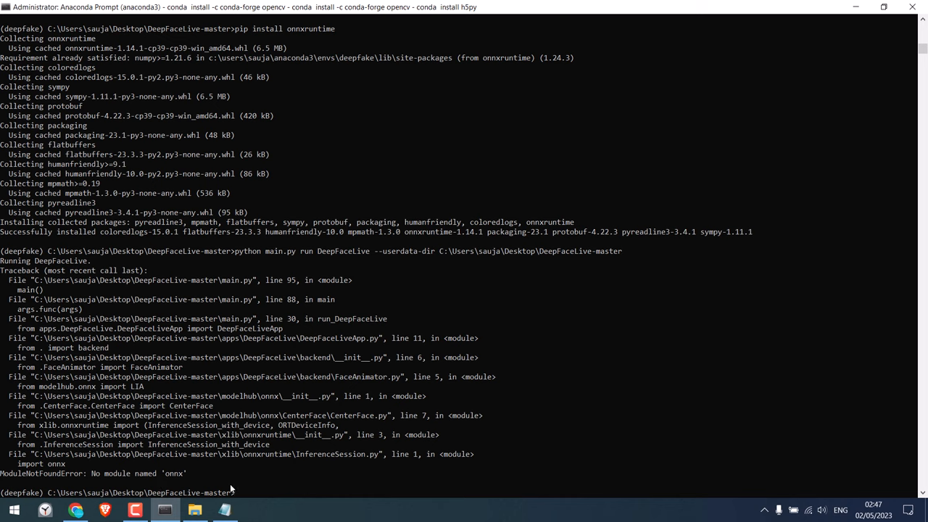
type("pip")
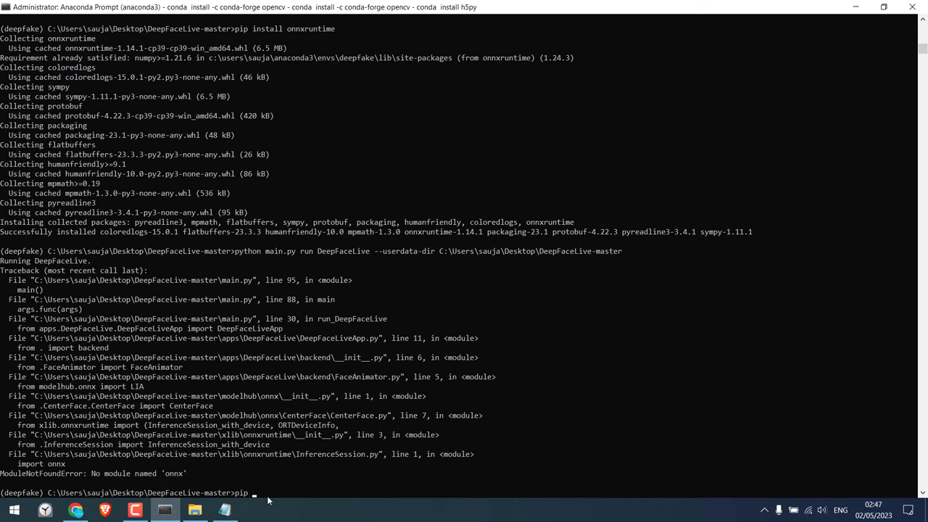
type("install onn")
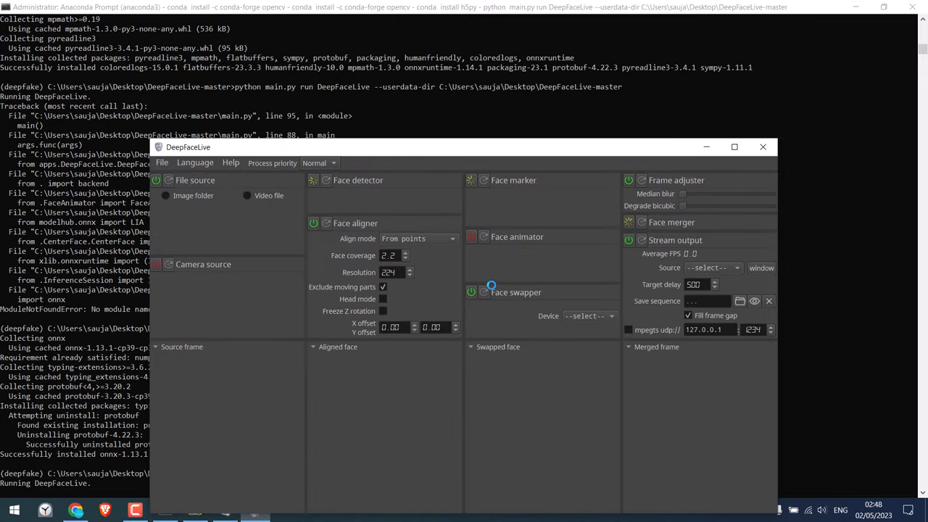
Move and enlarge the DeepFaceLive window to show all panels, then put the terminal away.
left_click_drag(464, 146, 467, 124)
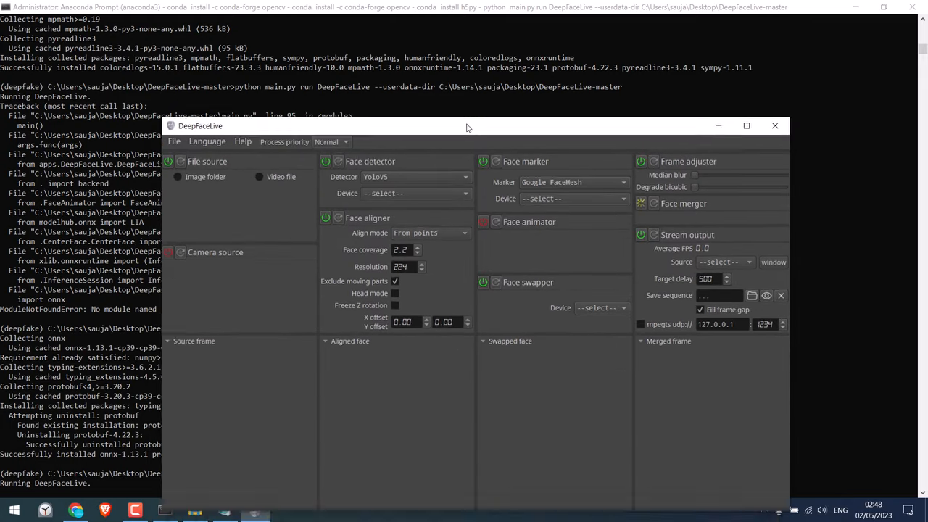
left_click_drag(467, 125, 486, 71)
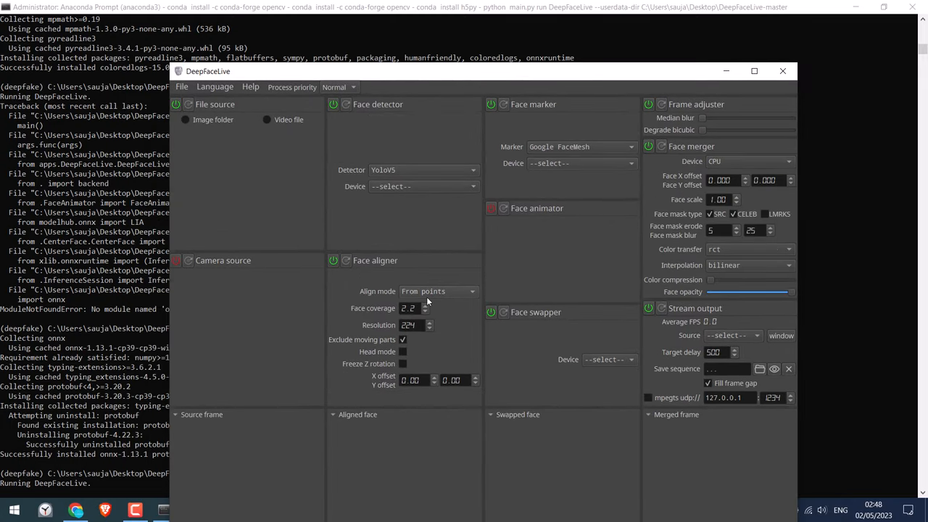
mouse_move(323, 142)
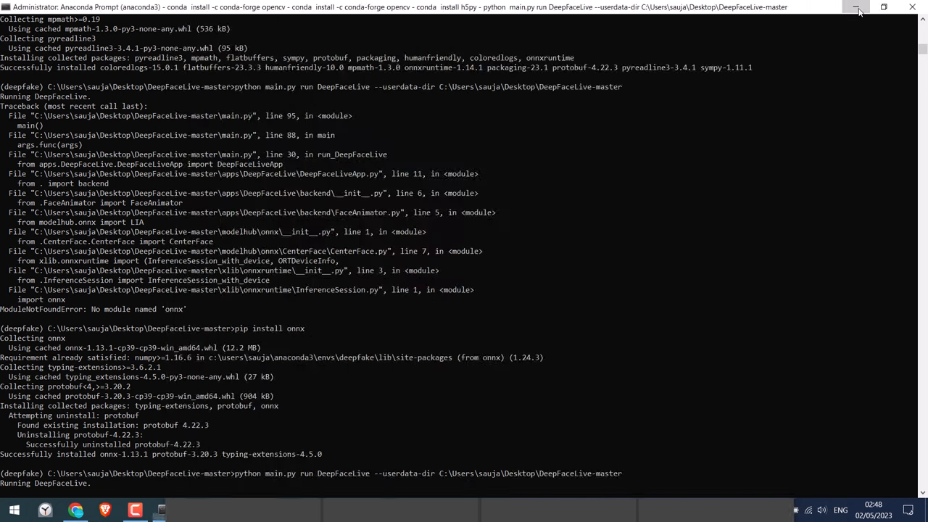
left_click(858, 7)
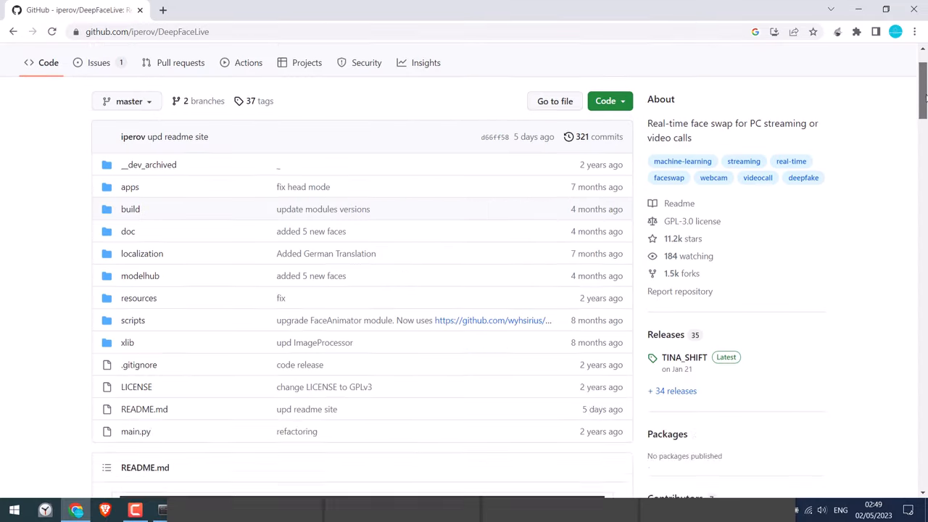
Browse the readme's face model samples and download the Face Animator setup mini video.
scroll("down", 3)
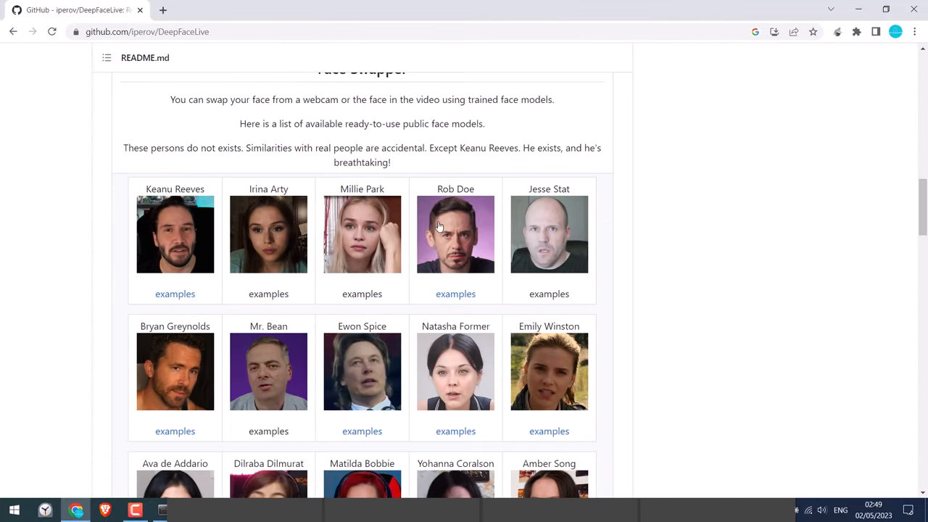
scroll("down", 3)
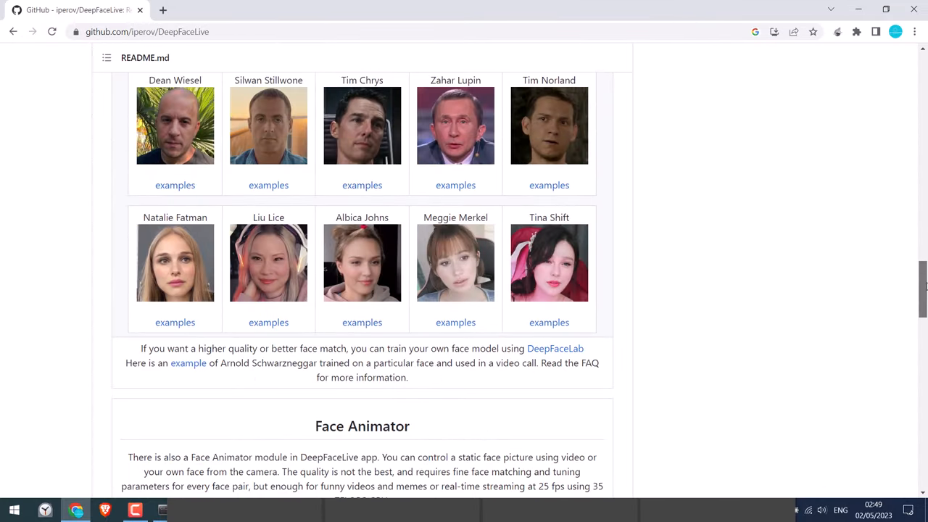
scroll("down", 3)
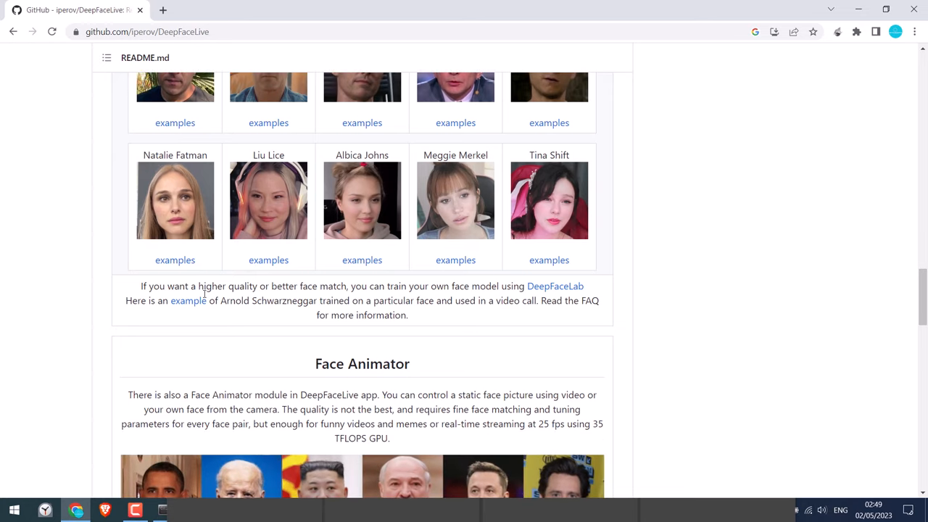
mouse_move(556, 286)
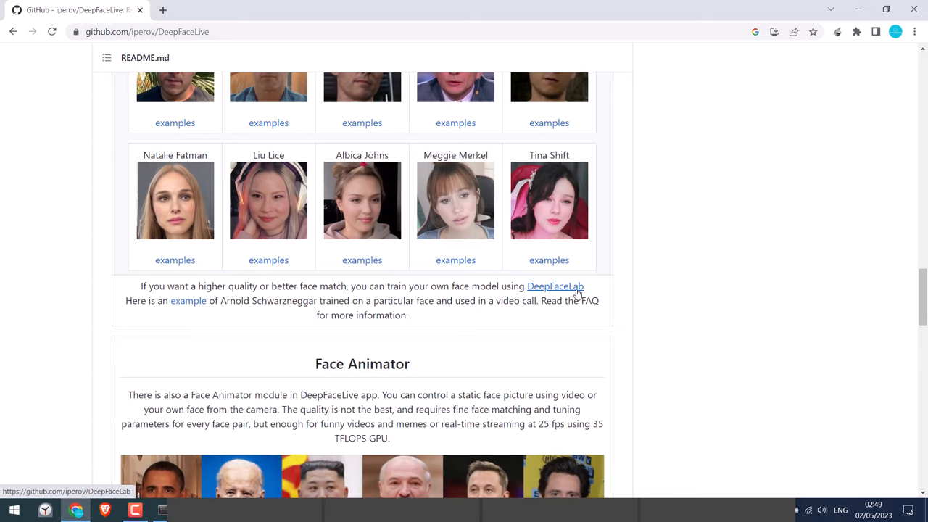
scroll("down", 3)
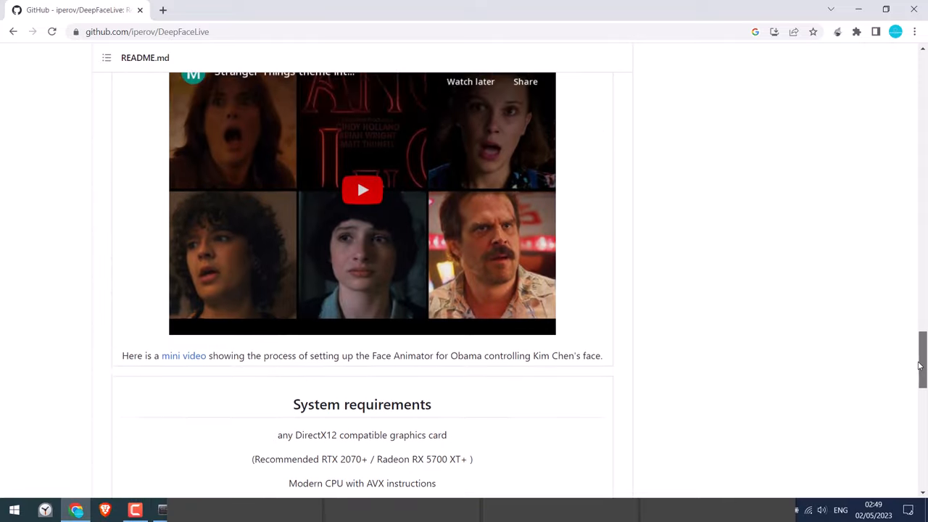
scroll("down", 3)
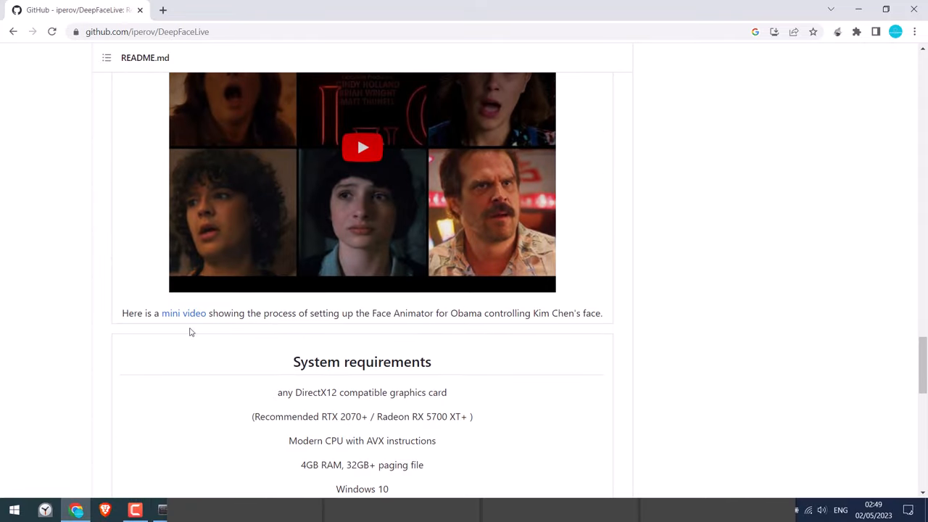
mouse_move(183, 313)
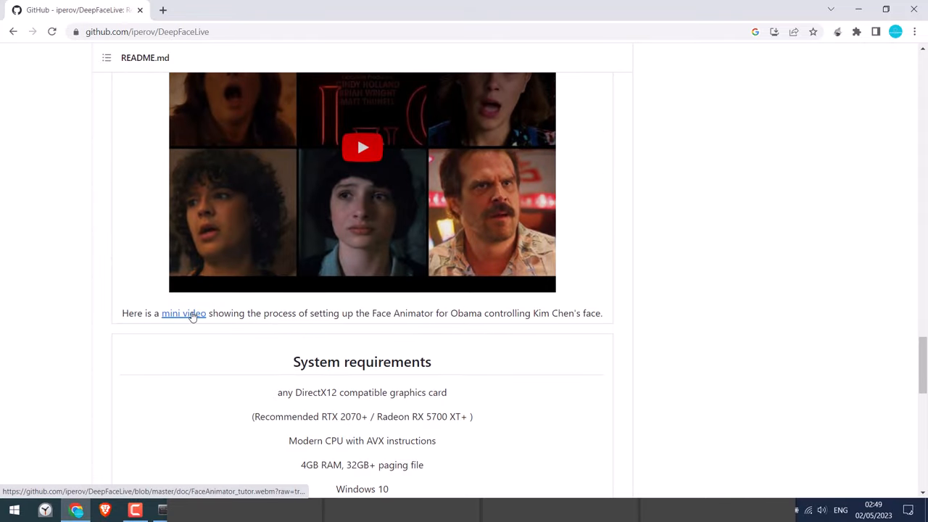
mouse_move(409, 315)
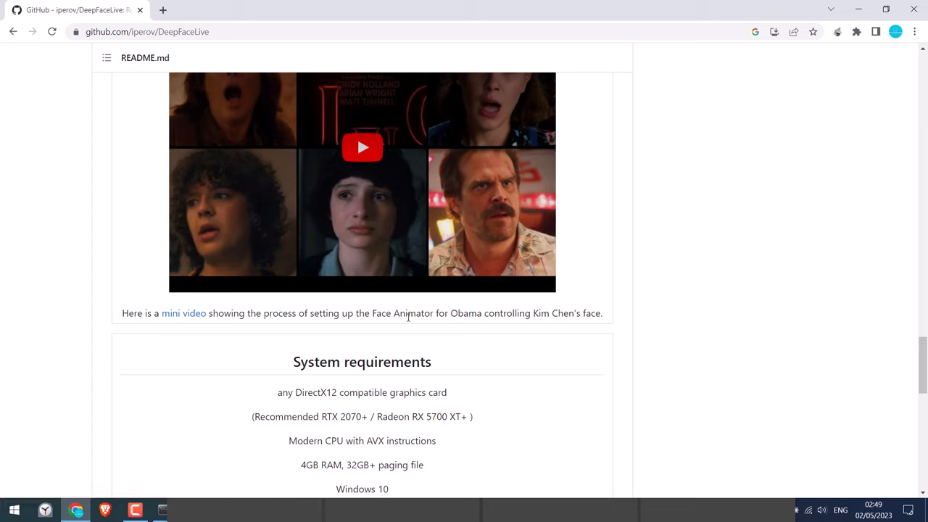
mouse_move(183, 313)
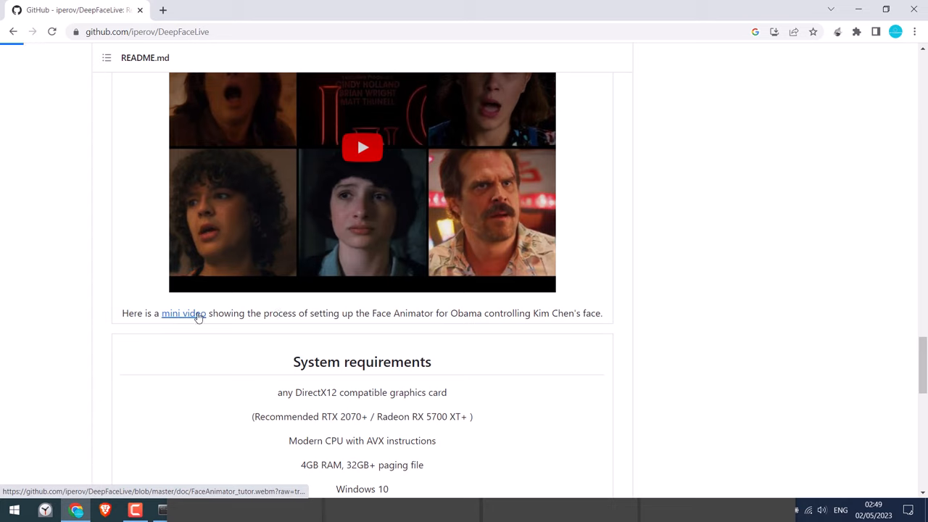
left_click(183, 313)
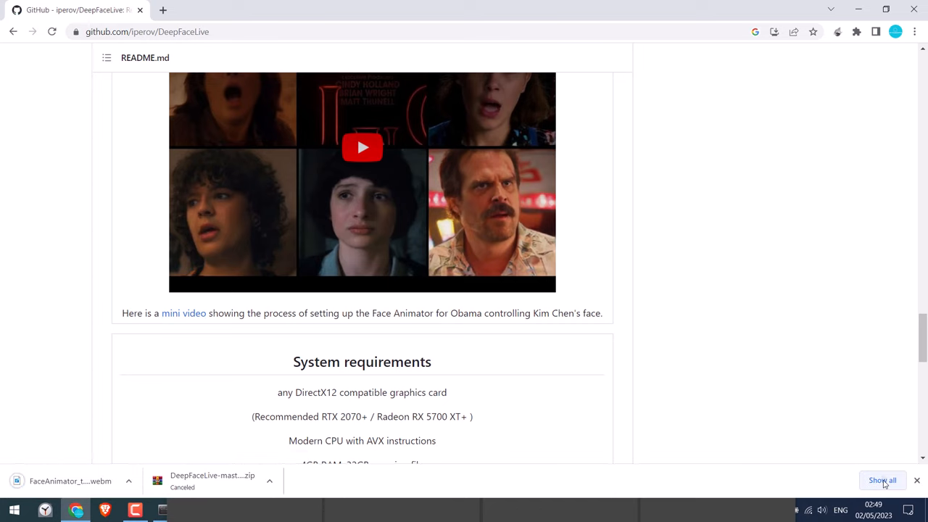
Play the downloaded tutorial webm and skip ahead to the face-detection part.
left_click(881, 479)
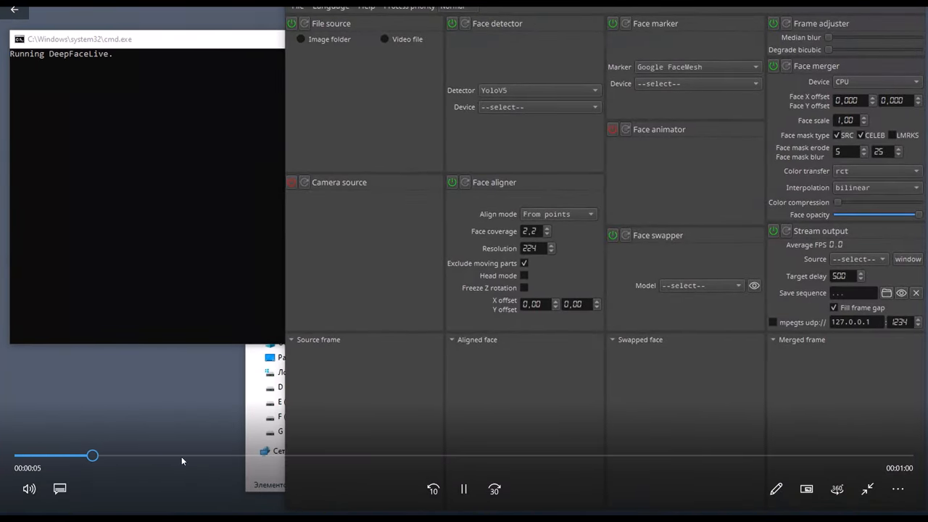
left_click(384, 38)
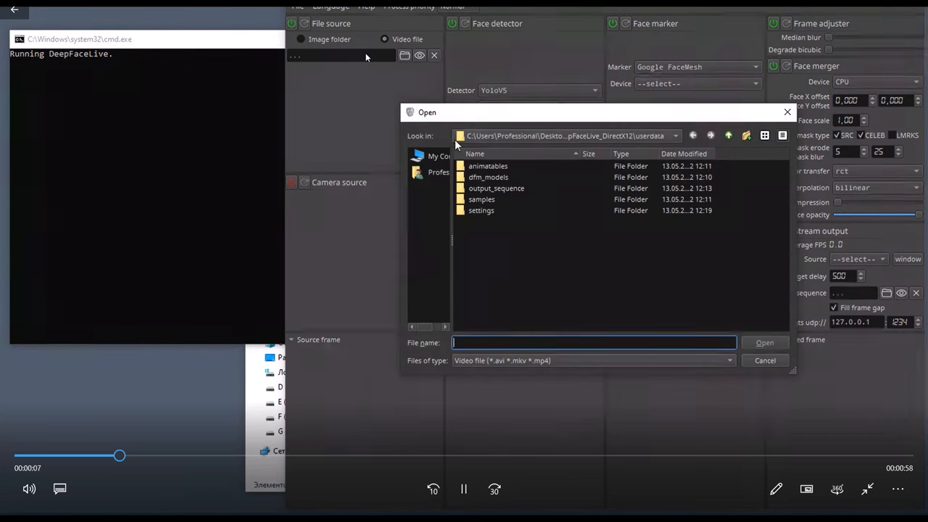
left_click(763, 343)
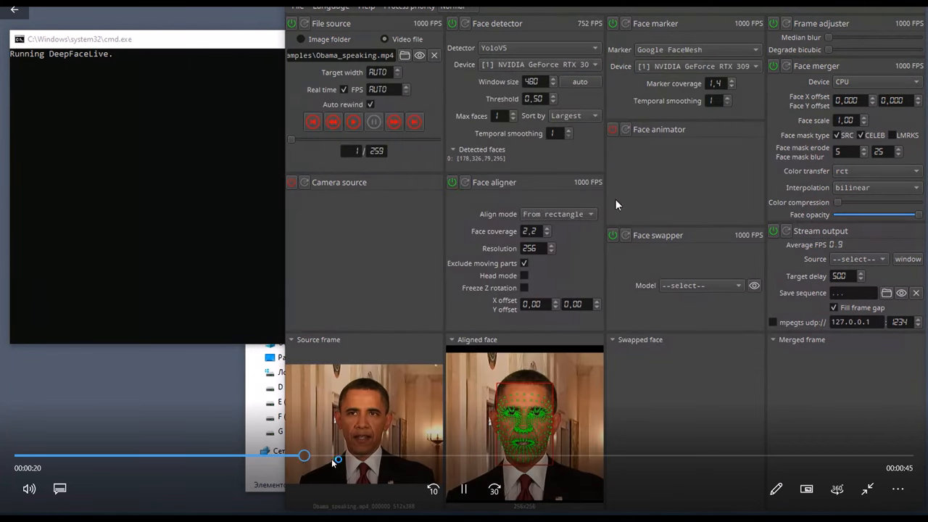